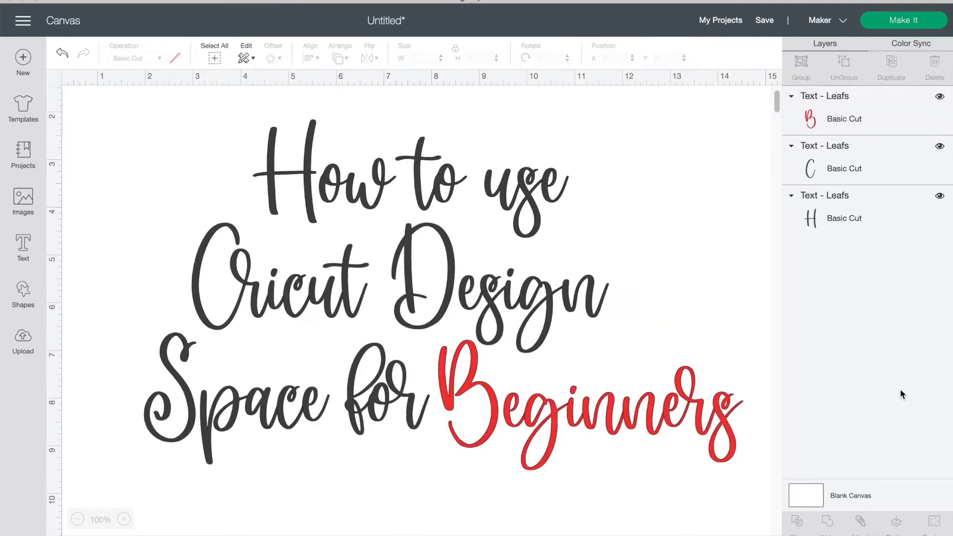
- Browse down through the ready-made Projects gallery under All Categories
left_click(23, 155)
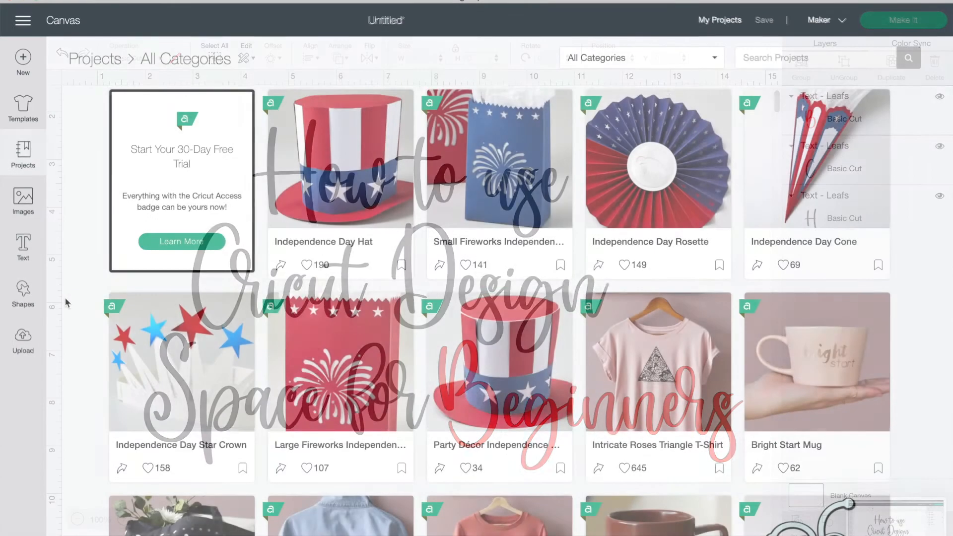
scroll("down", 3)
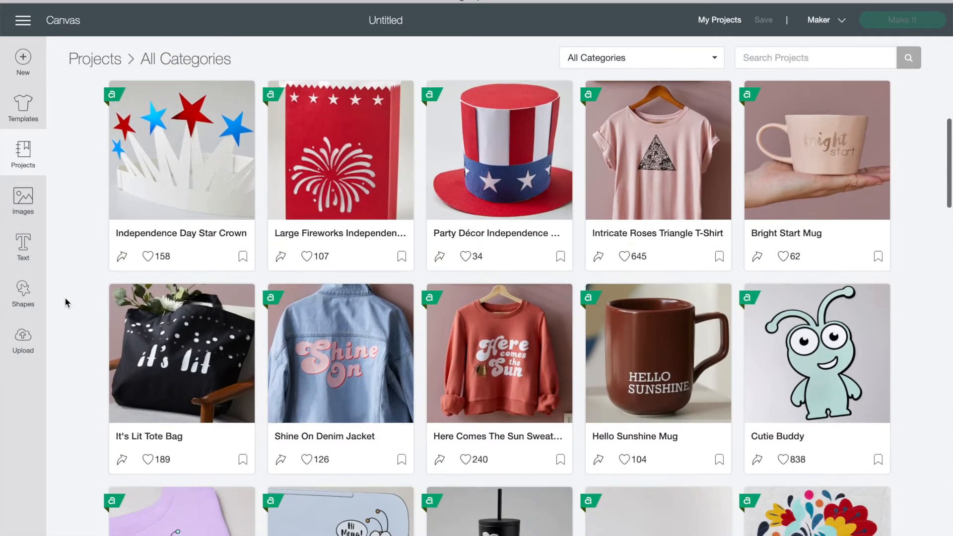
scroll("down", 3)
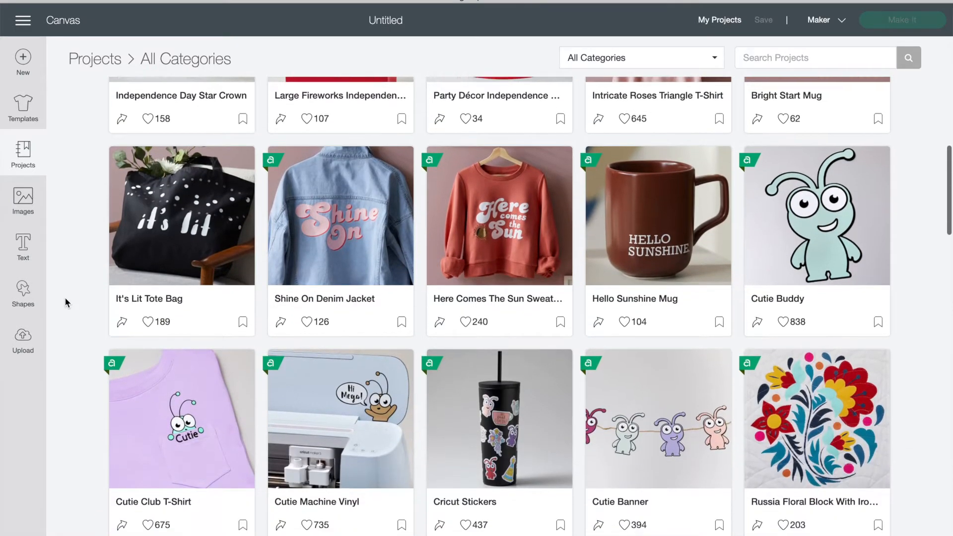
scroll("down", 3)
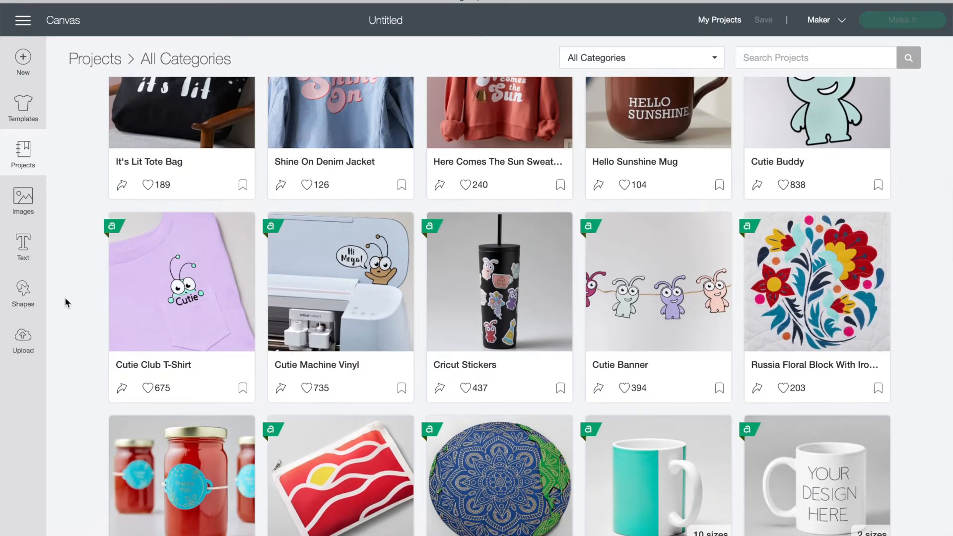
scroll("down", 3)
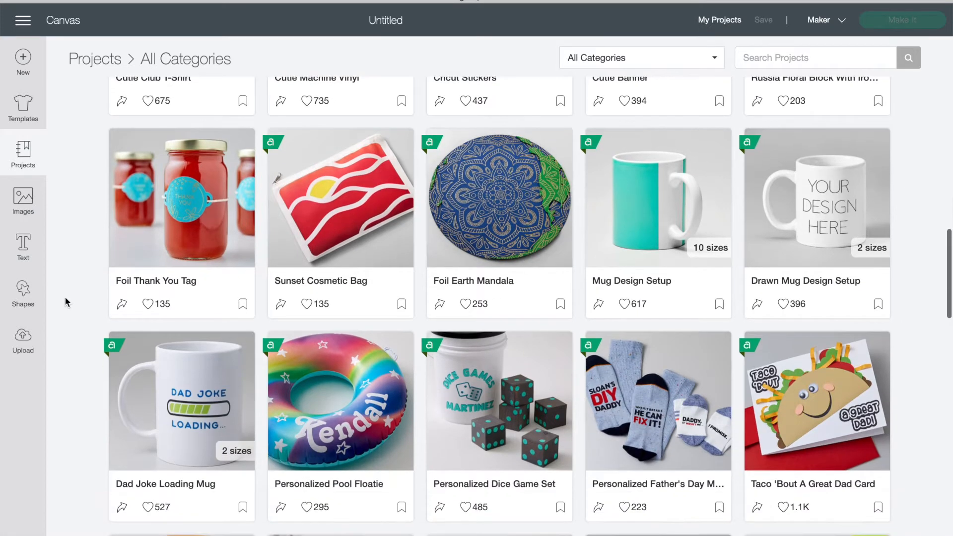
scroll("down", 3)
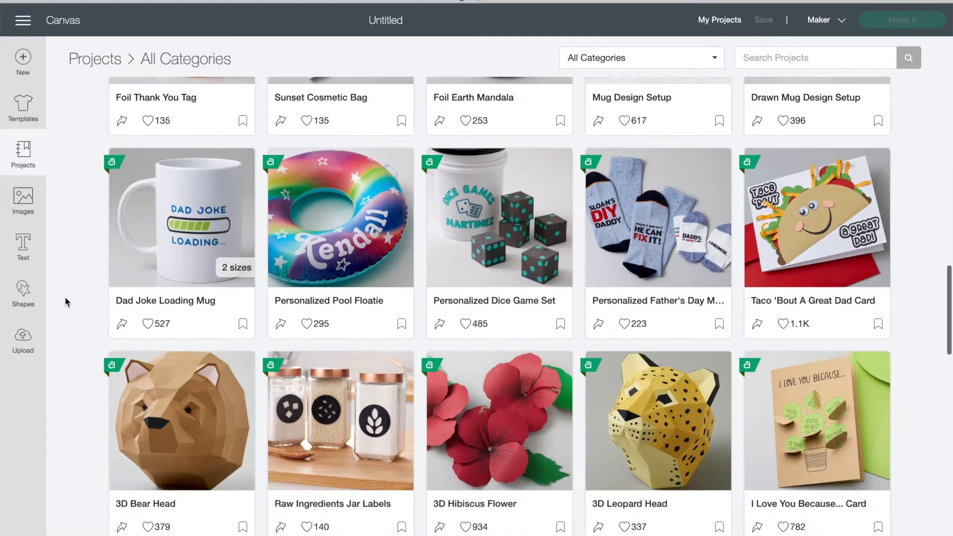
scroll("down", 3)
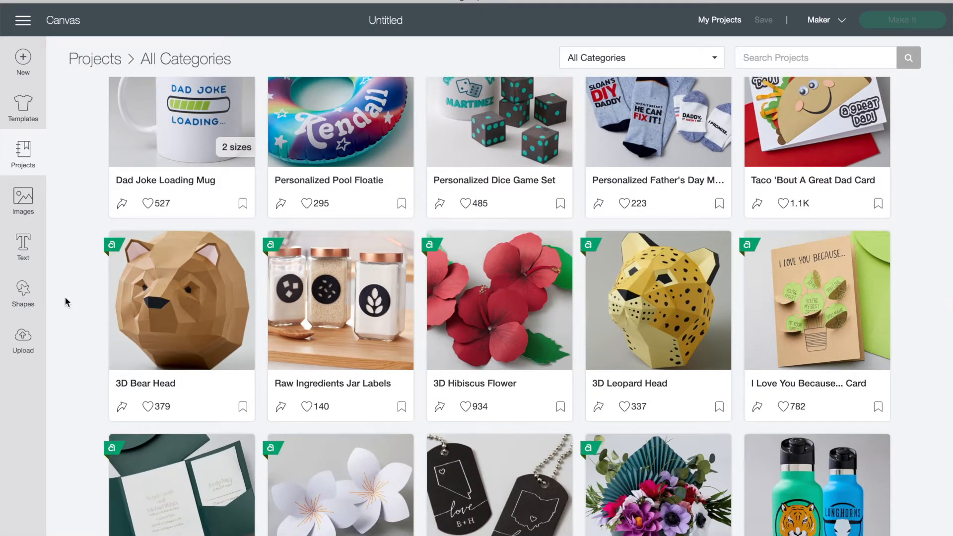
scroll("down", 3)
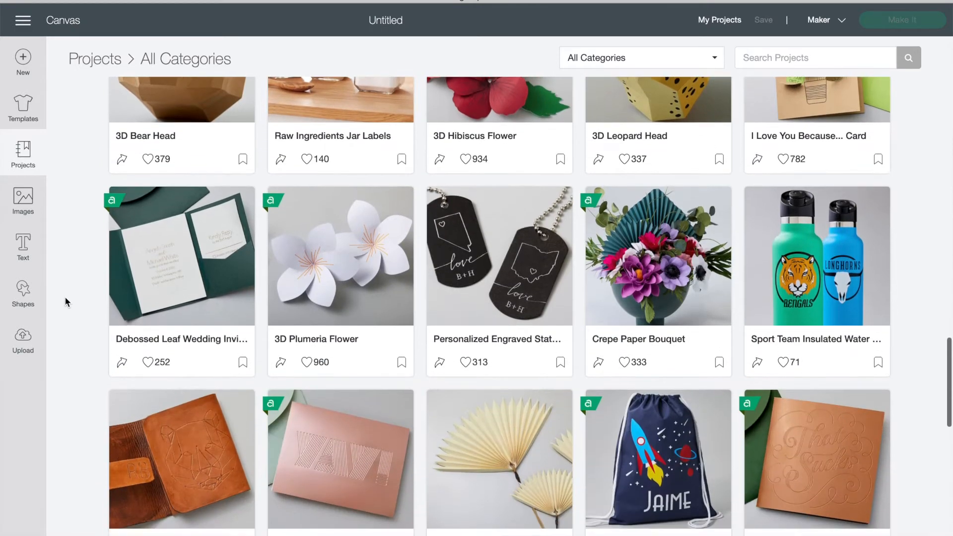
scroll("down", 3)
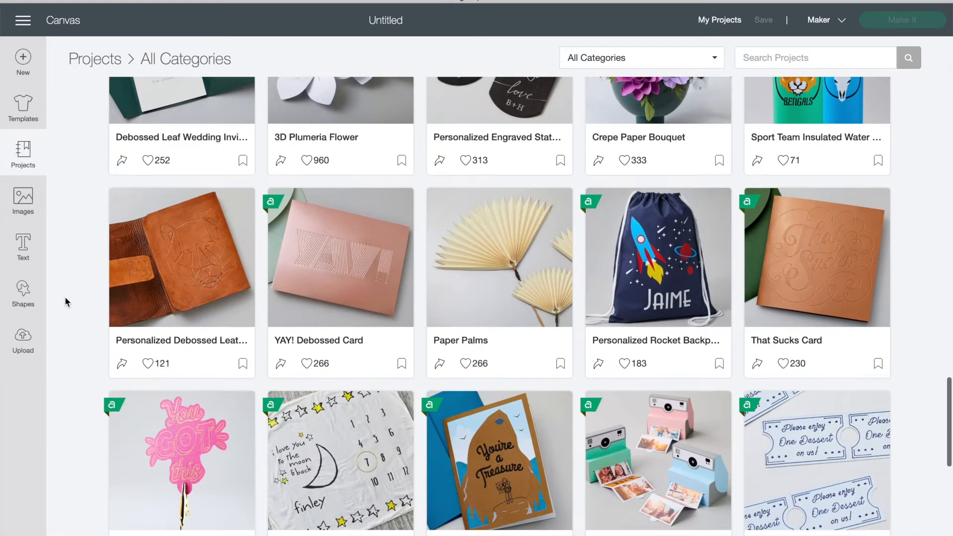
scroll("down", 3)
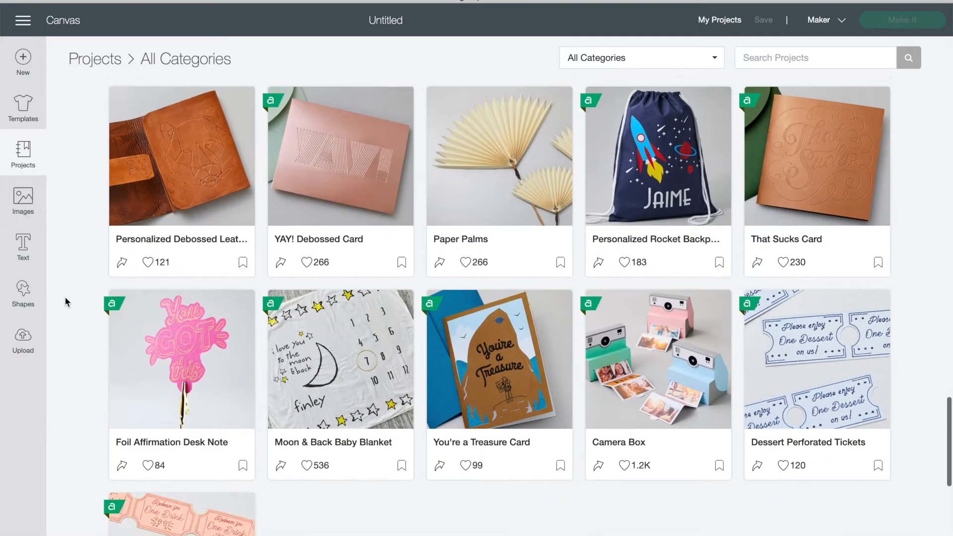
scroll("down", 3)
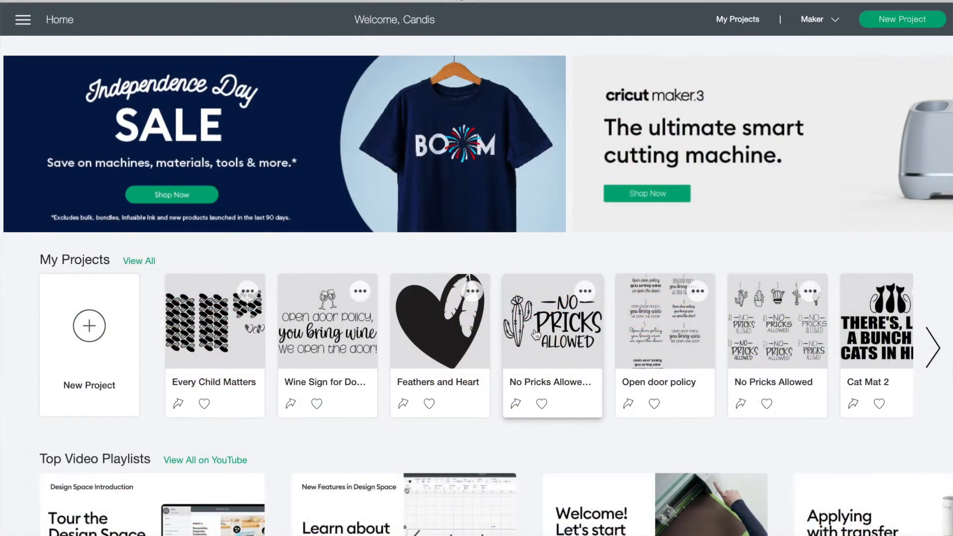
mouse_move(781, 310)
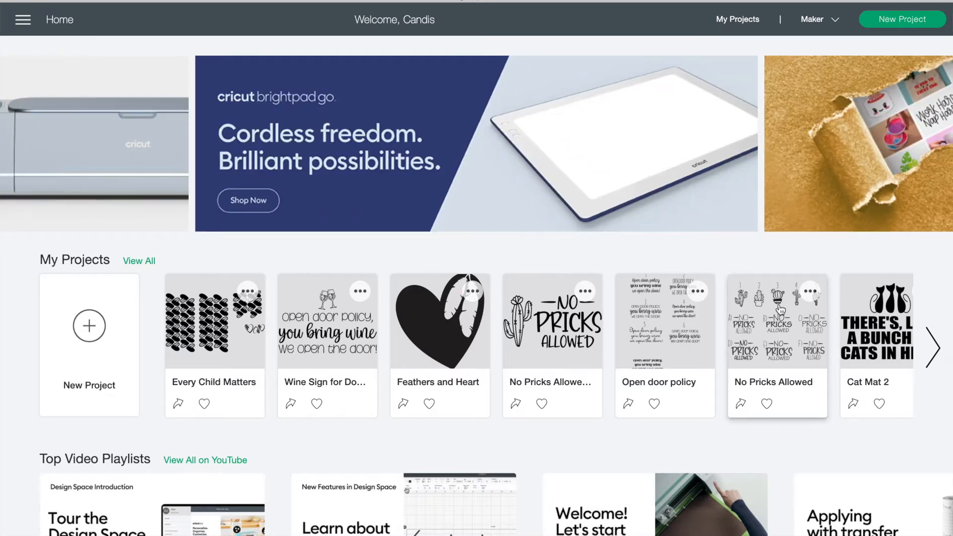
mouse_move(32, 321)
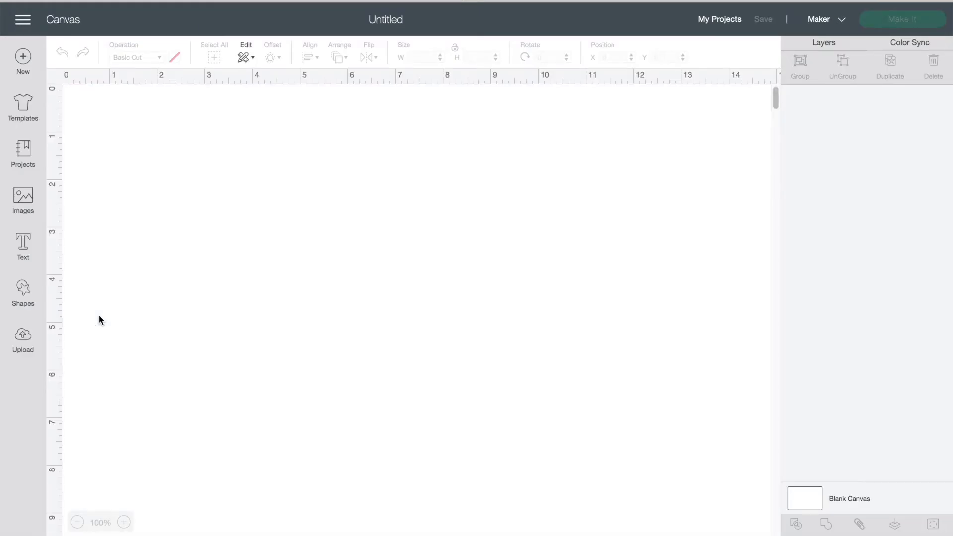
mouse_move(23, 56)
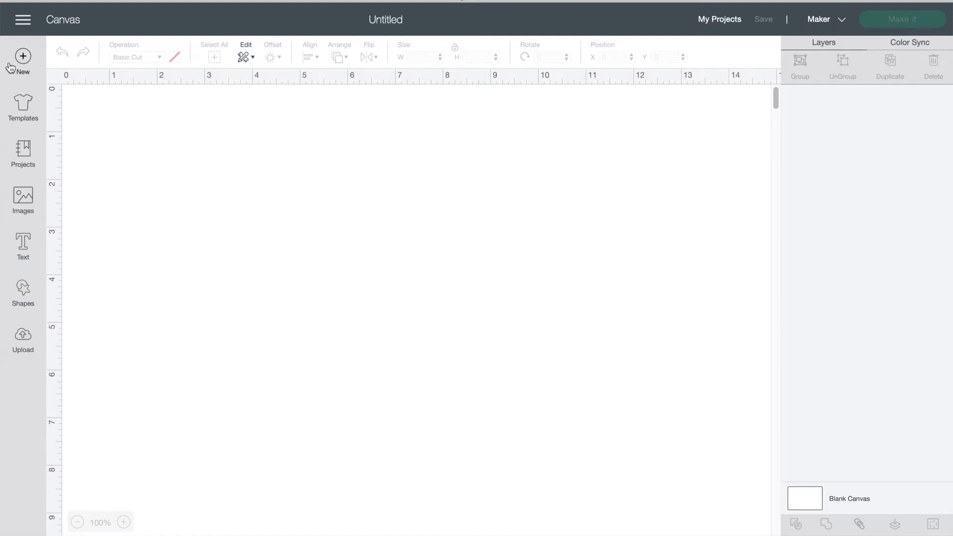
mouse_move(24, 55)
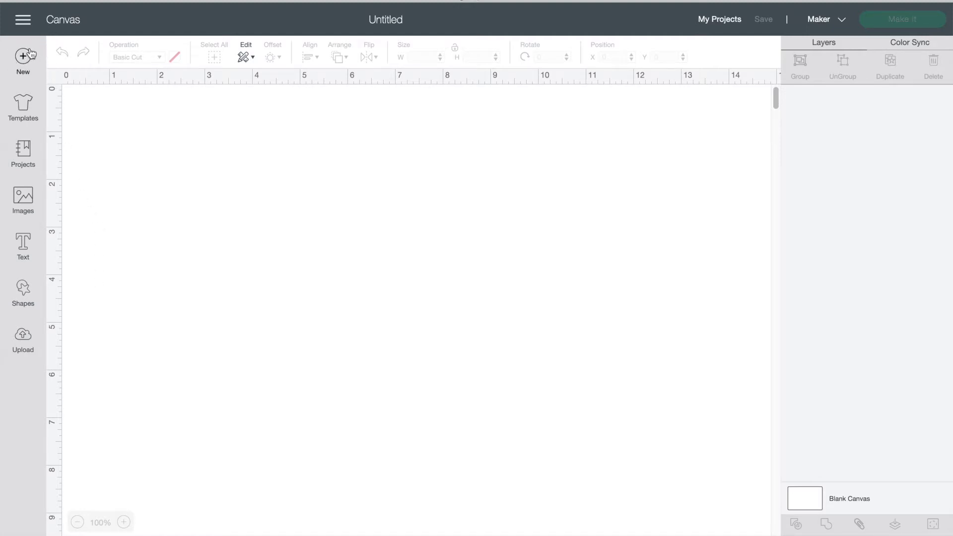
mouse_move(22, 106)
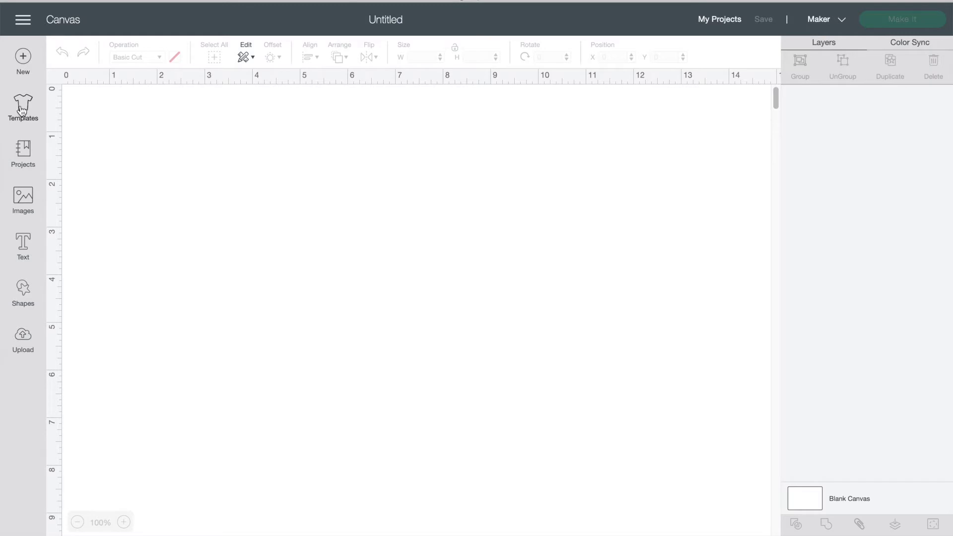
- Browse the product Templates collection
left_click(23, 104)
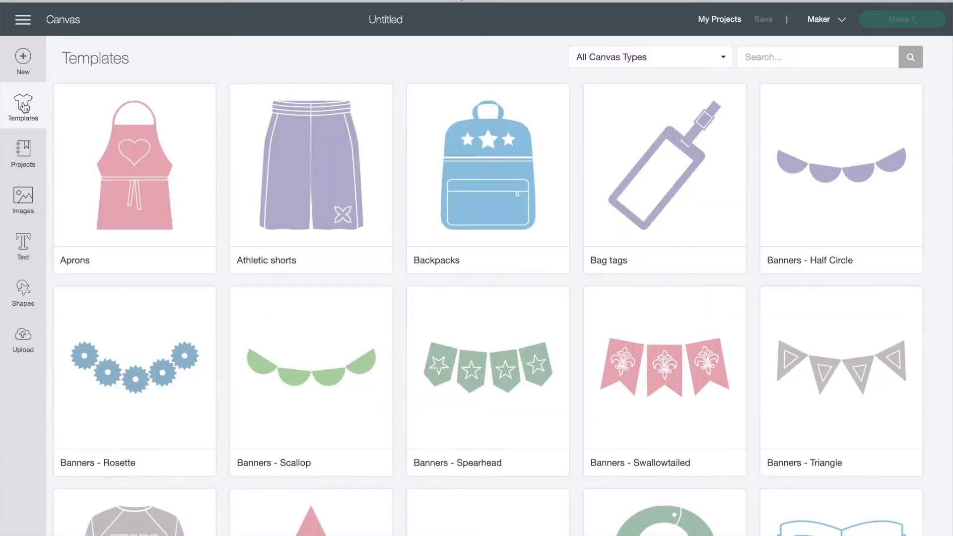
scroll("down", 3)
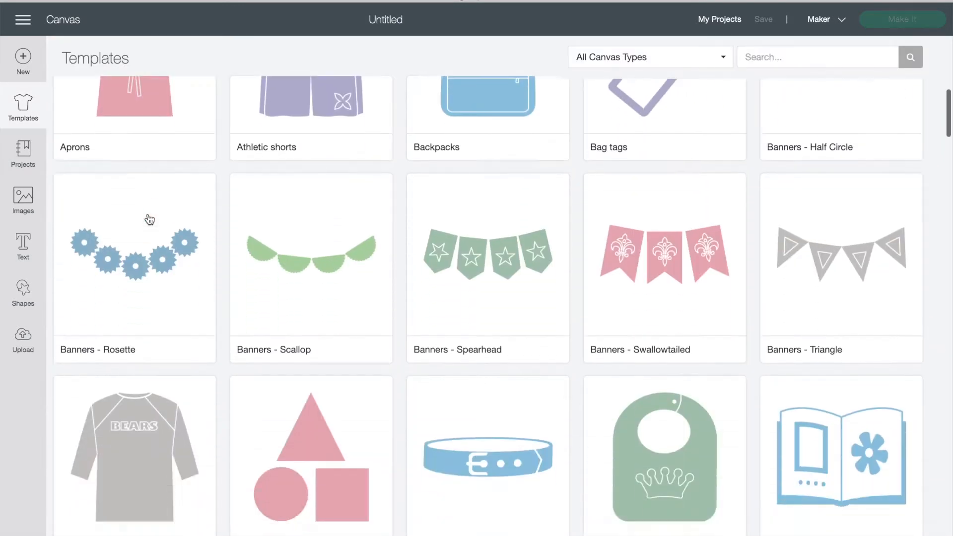
scroll("down", 3)
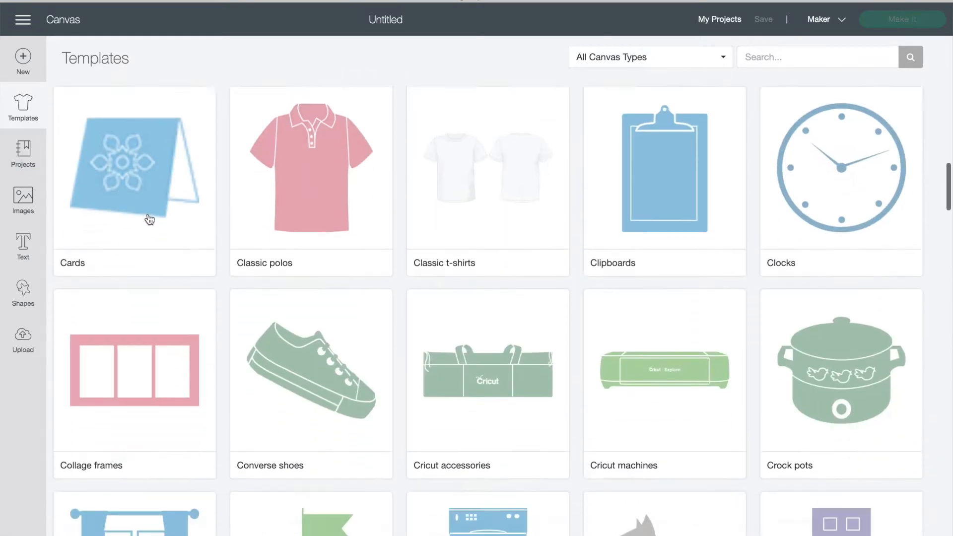
- Switch to the Projects gallery and scroll through All Categories
left_click(23, 153)
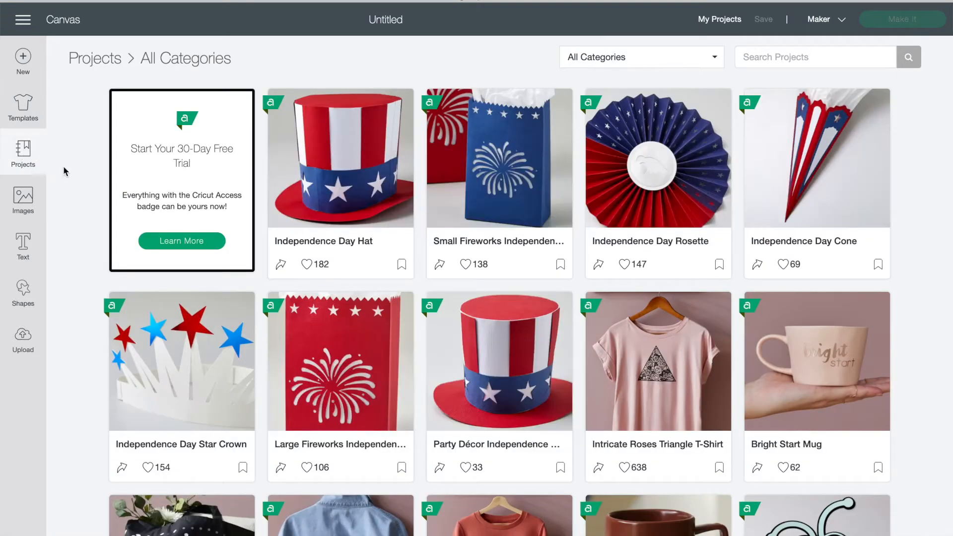
scroll("down", 3)
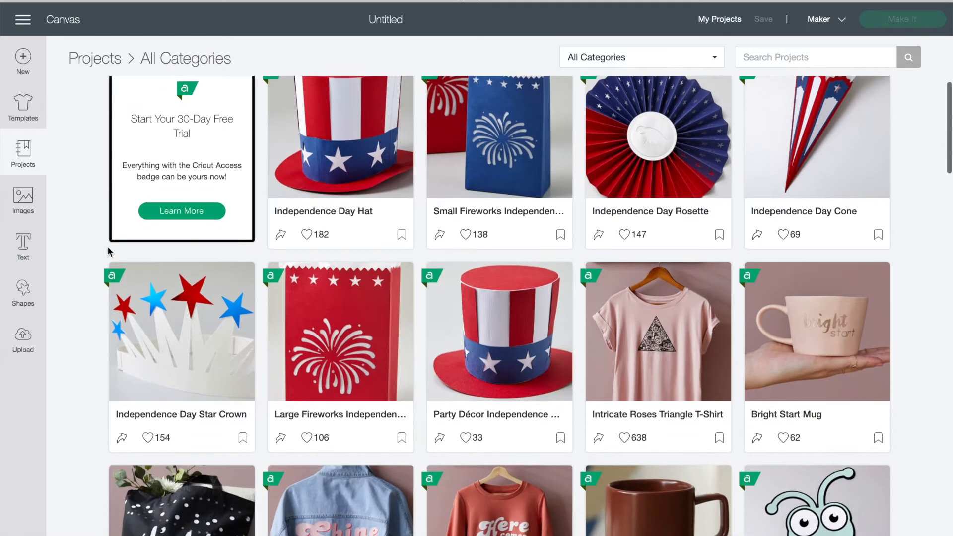
scroll("down", 3)
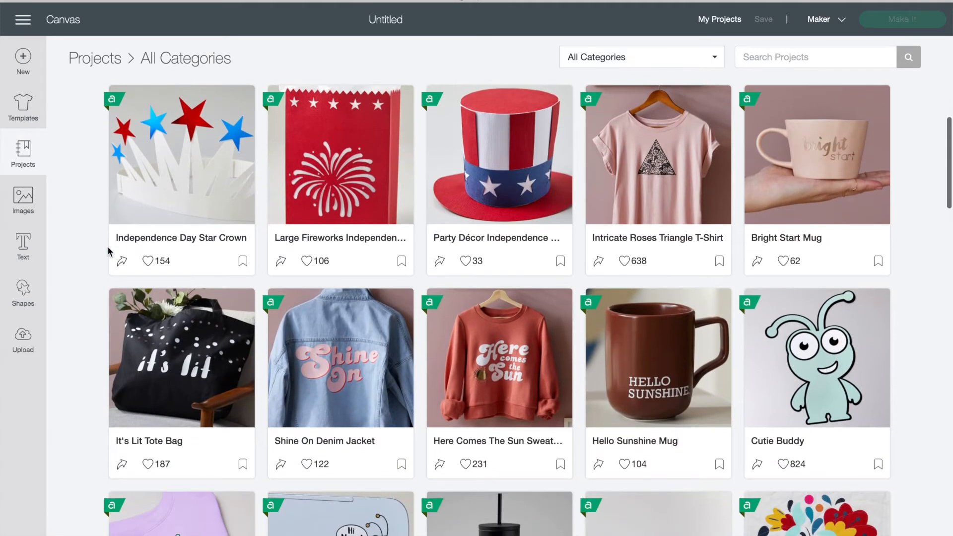
scroll("down", 3)
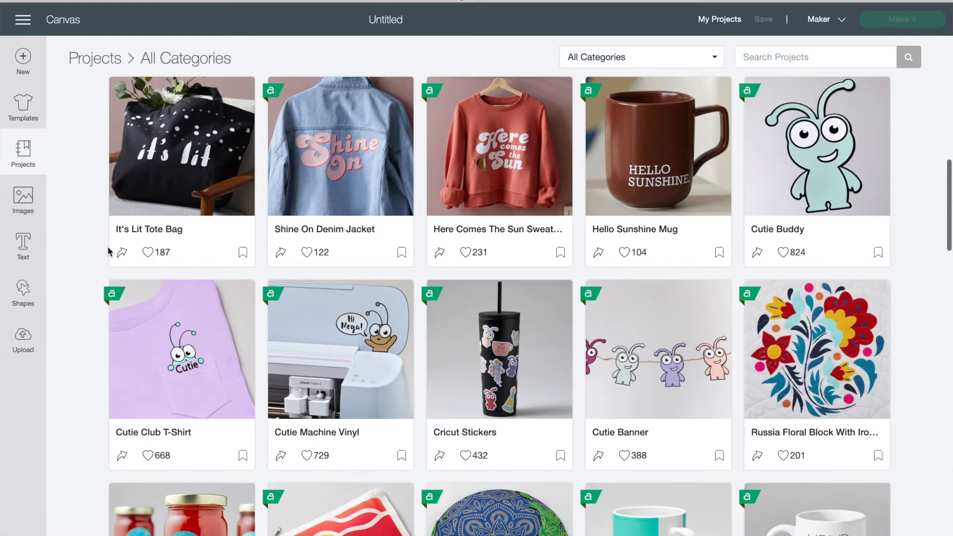
scroll("down", 3)
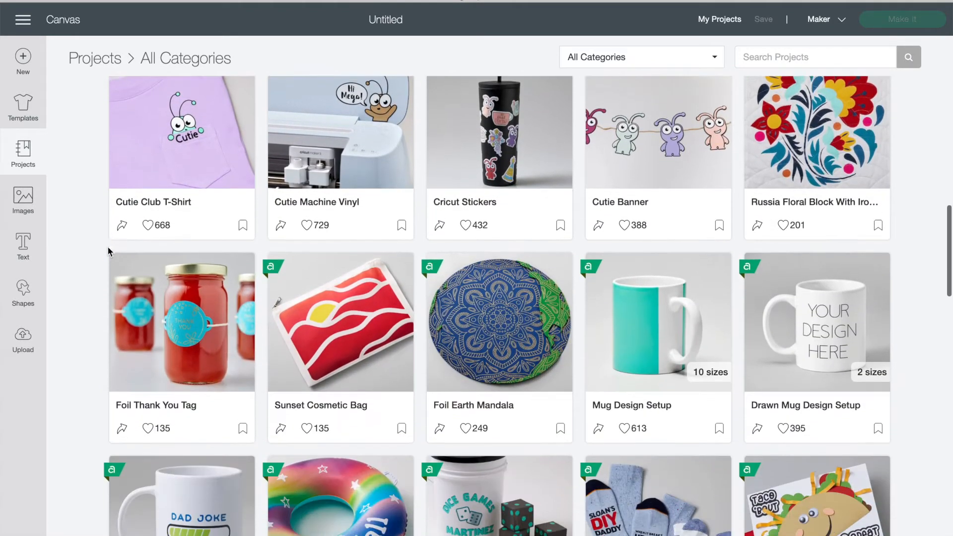
scroll("down", 3)
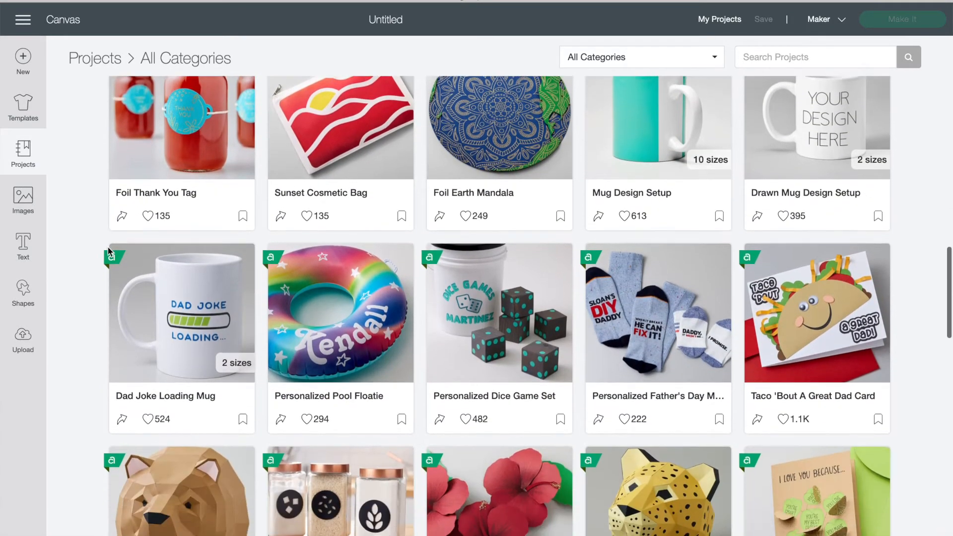
left_click(22, 200)
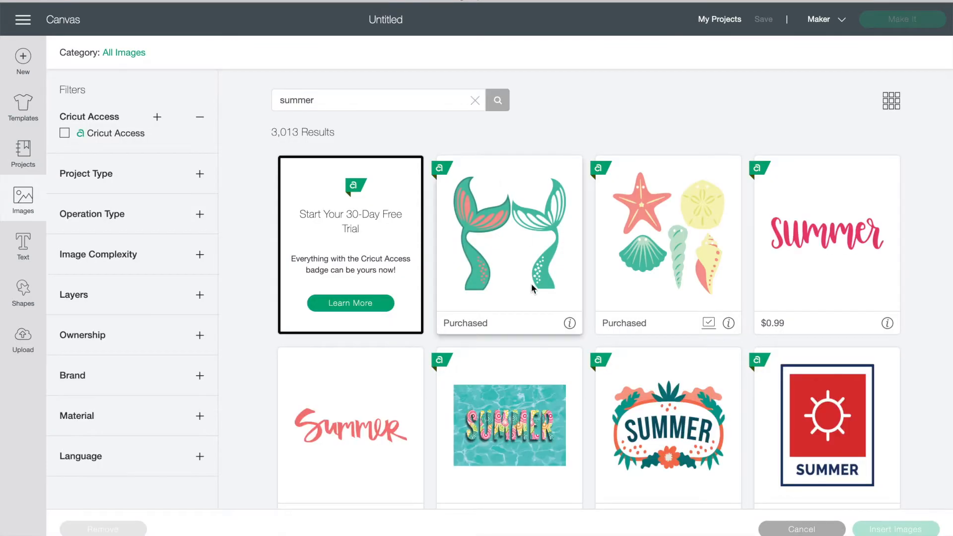
scroll("down", 3)
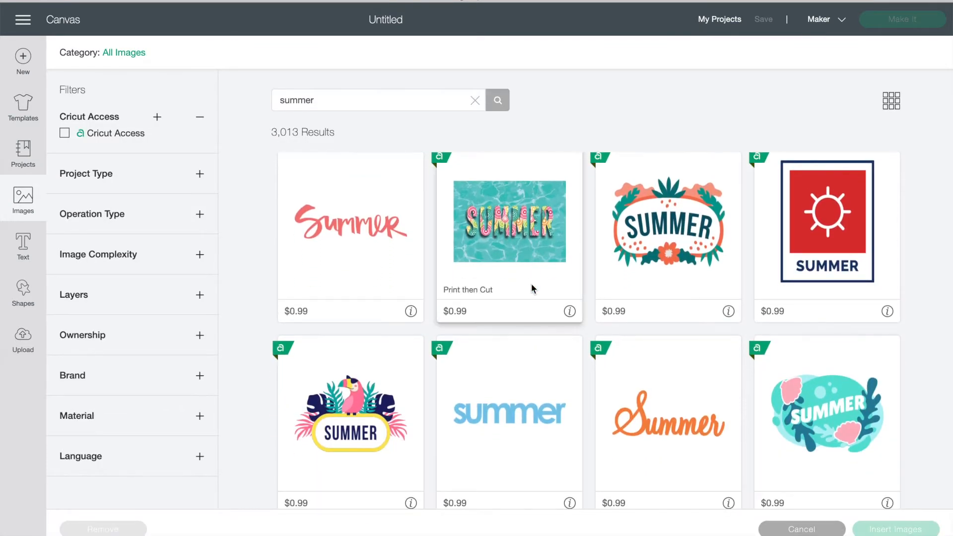
scroll("down", 3)
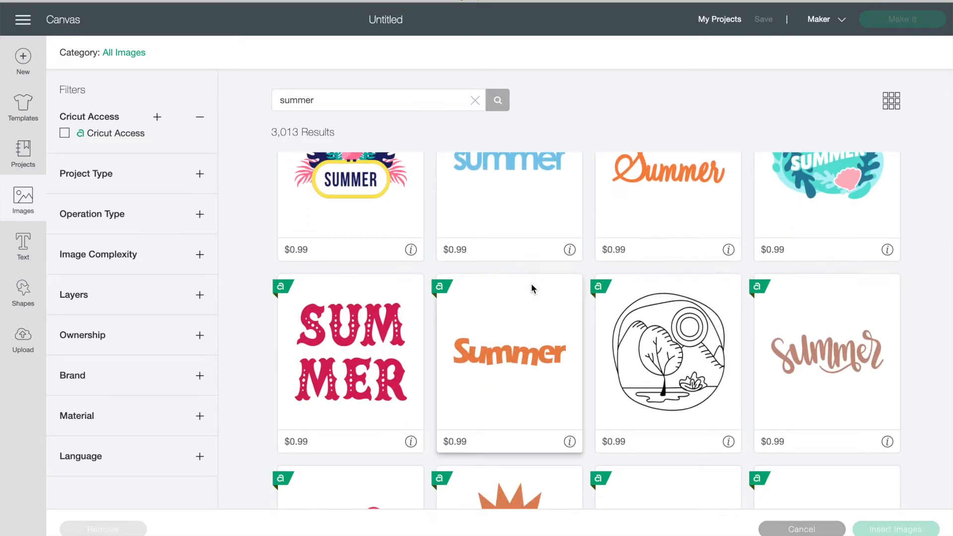
scroll("down", 3)
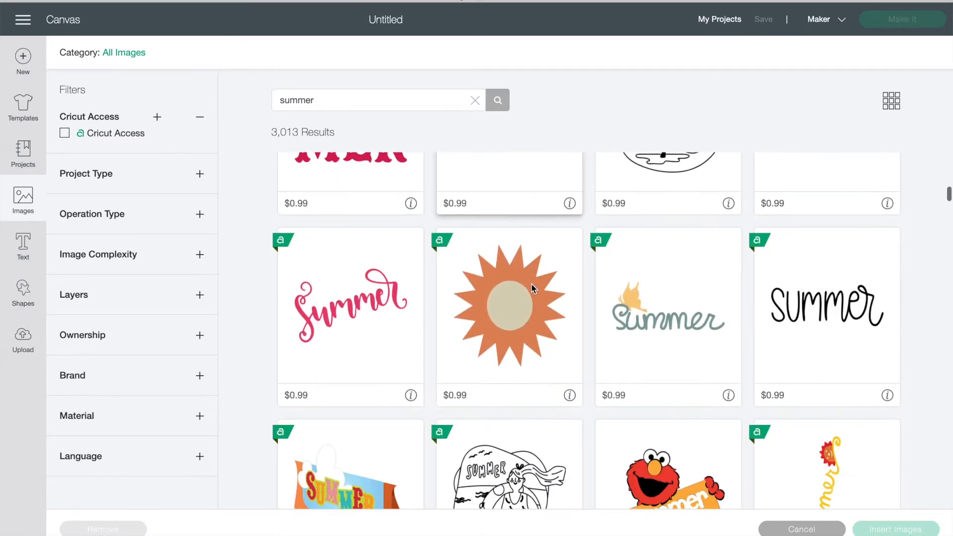
left_click(801, 529)
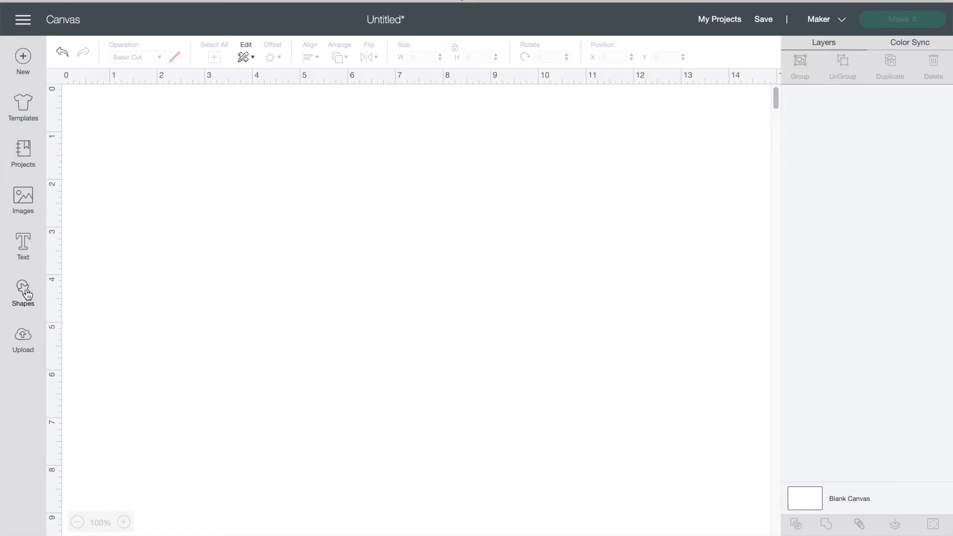
left_click(23, 294)
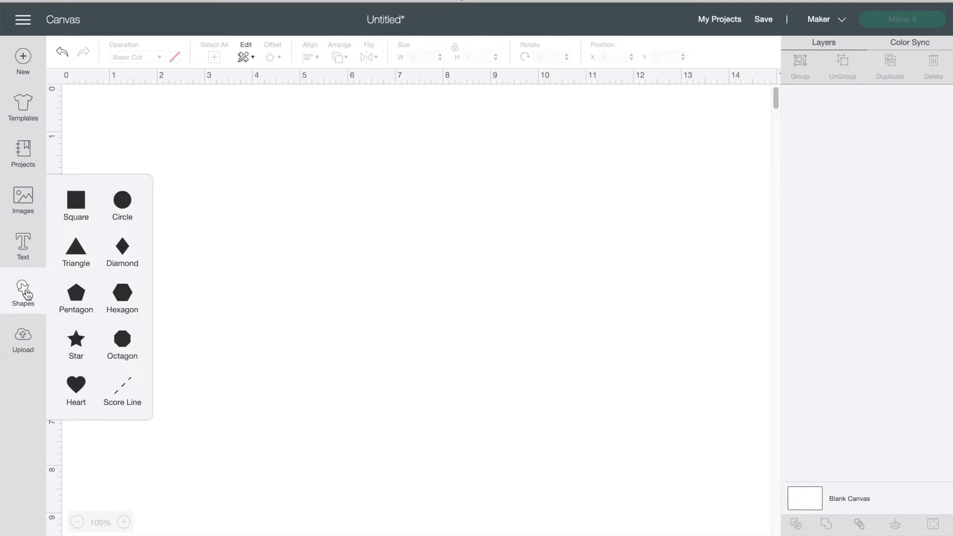
mouse_move(76, 206)
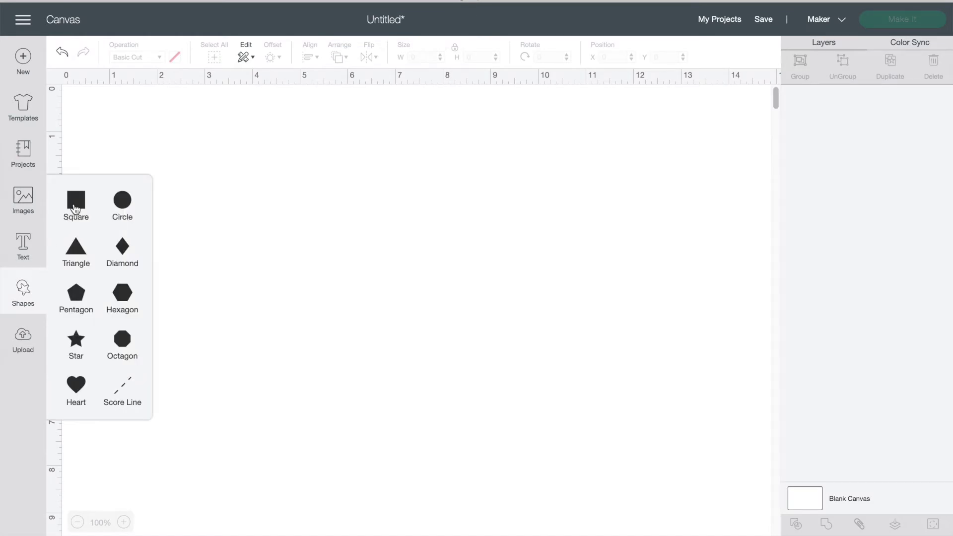
left_click(75, 205)
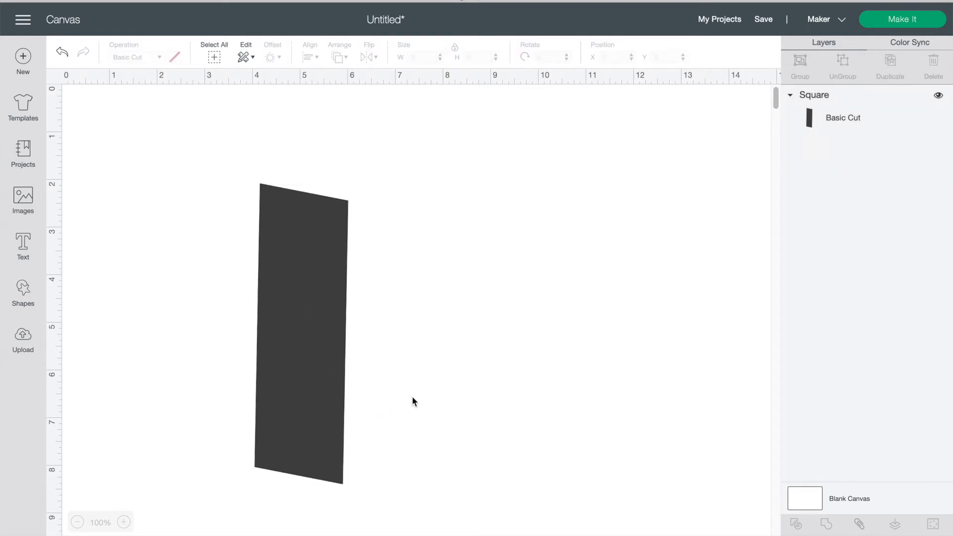
key("Delete")
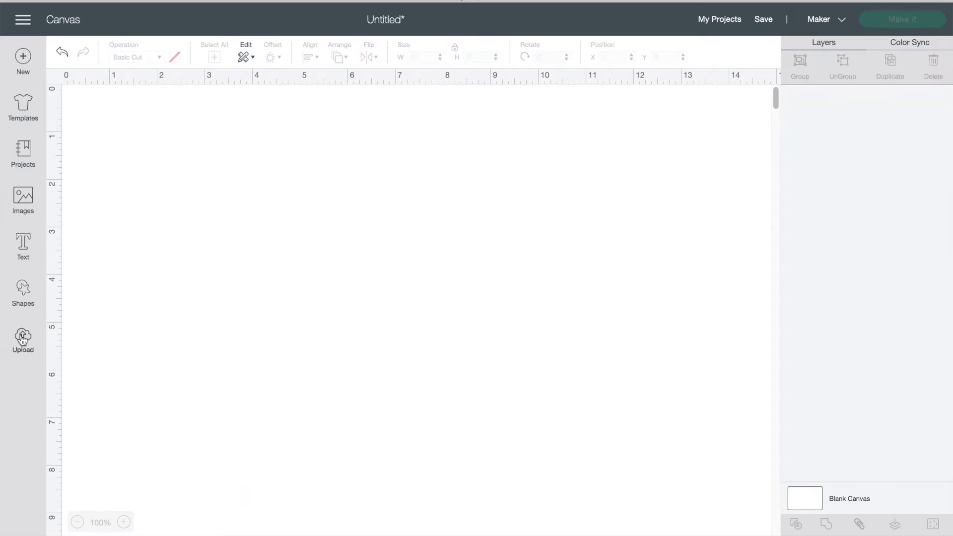
- After glancing at Upload, add a text box reading 'hello summer' and deselect it
left_click(23, 337)
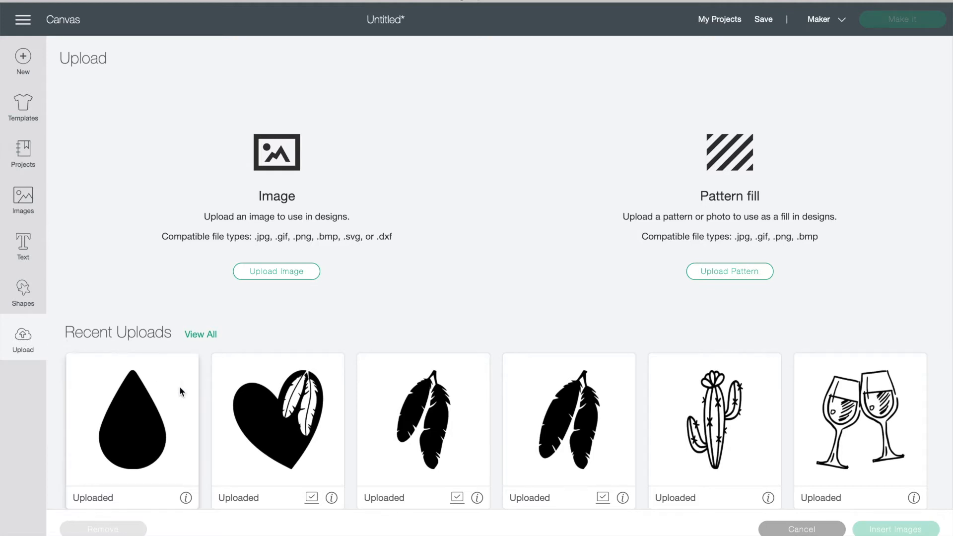
left_click(23, 246)
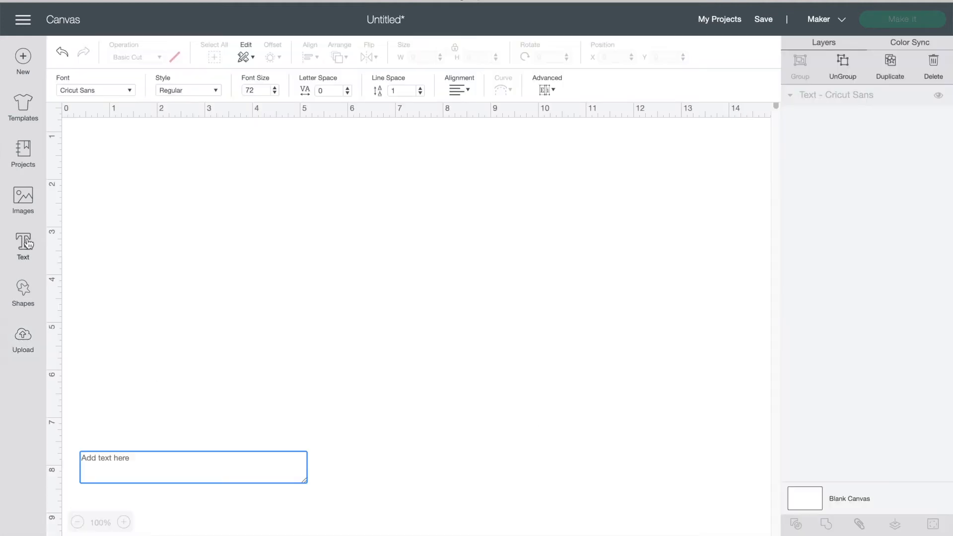
type("hello summer")
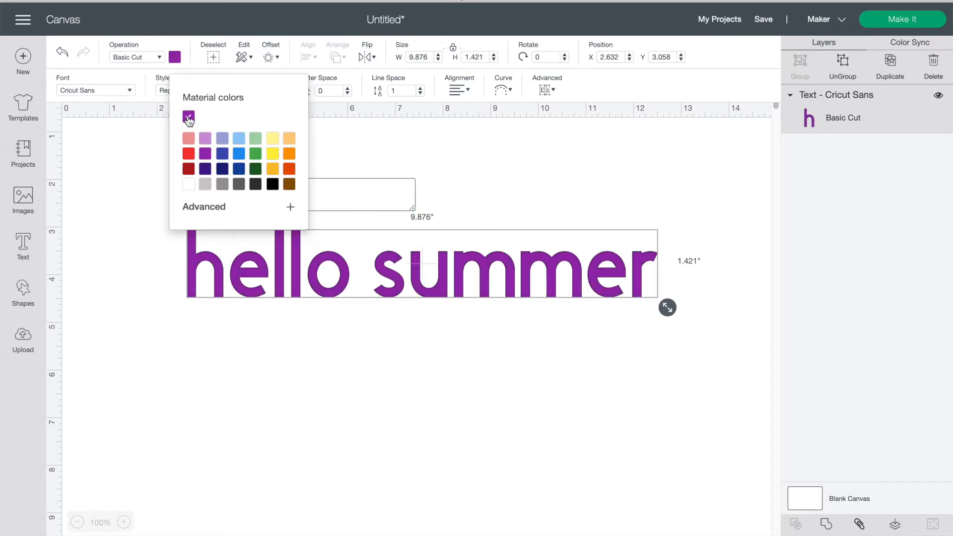
left_click(134, 150)
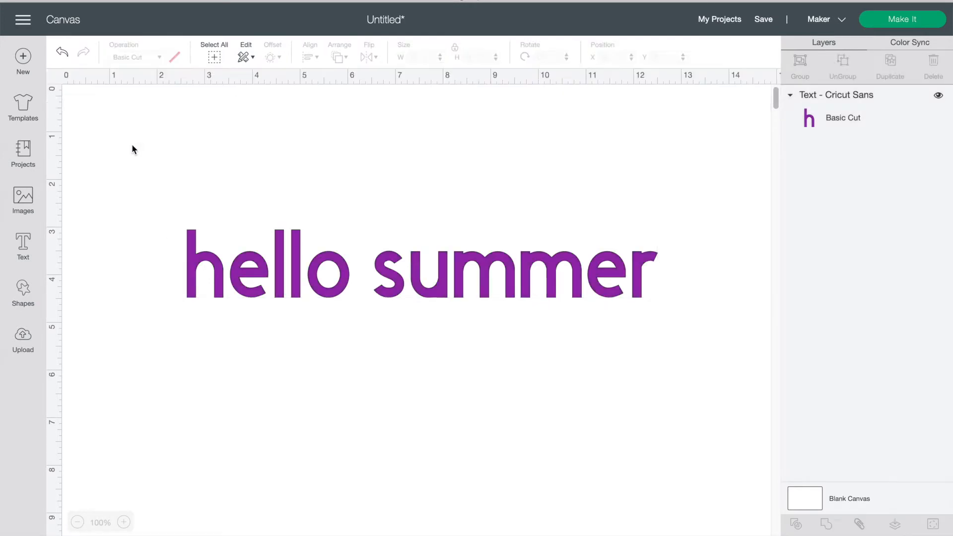
- Set the text to Almond Caramel, letter space 0.1, two lines with line space -8.8
left_click(137, 57)
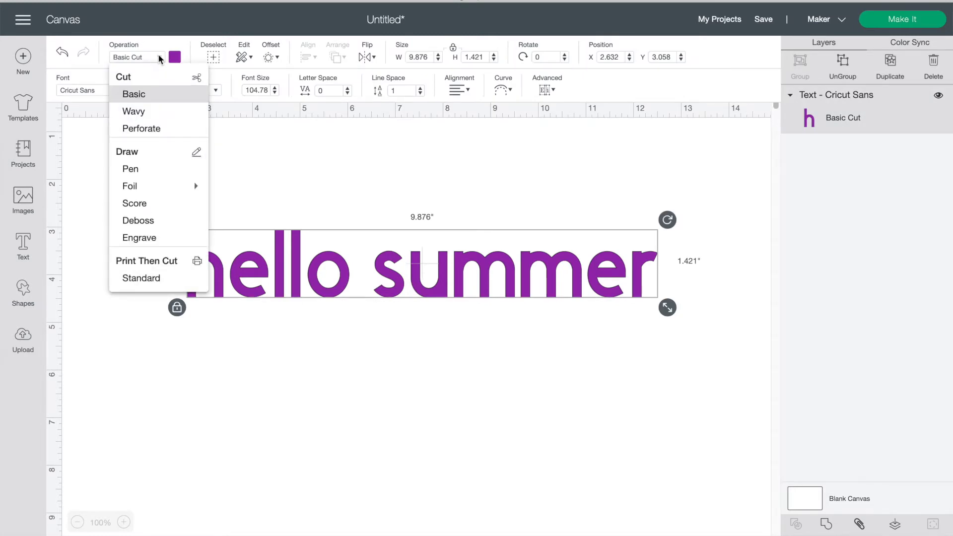
mouse_move(129, 77)
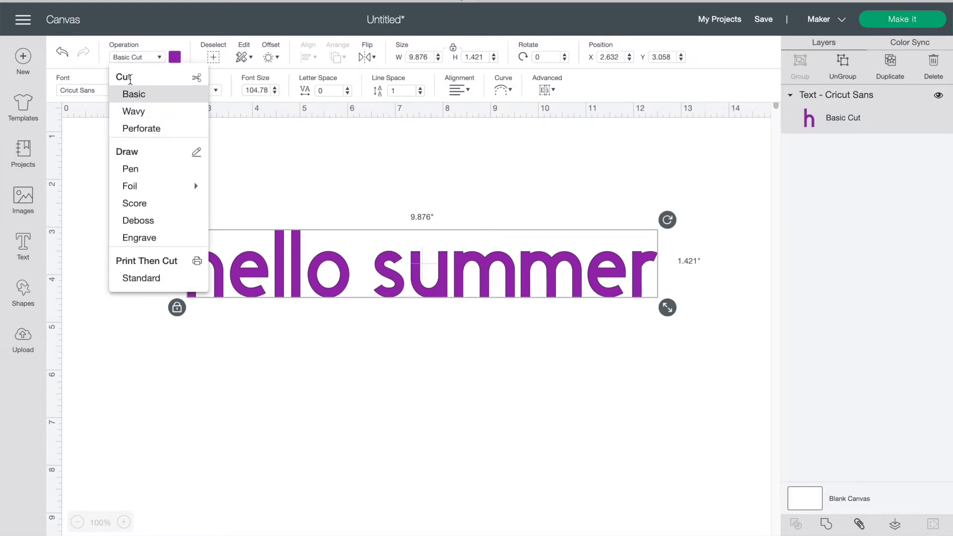
mouse_move(130, 168)
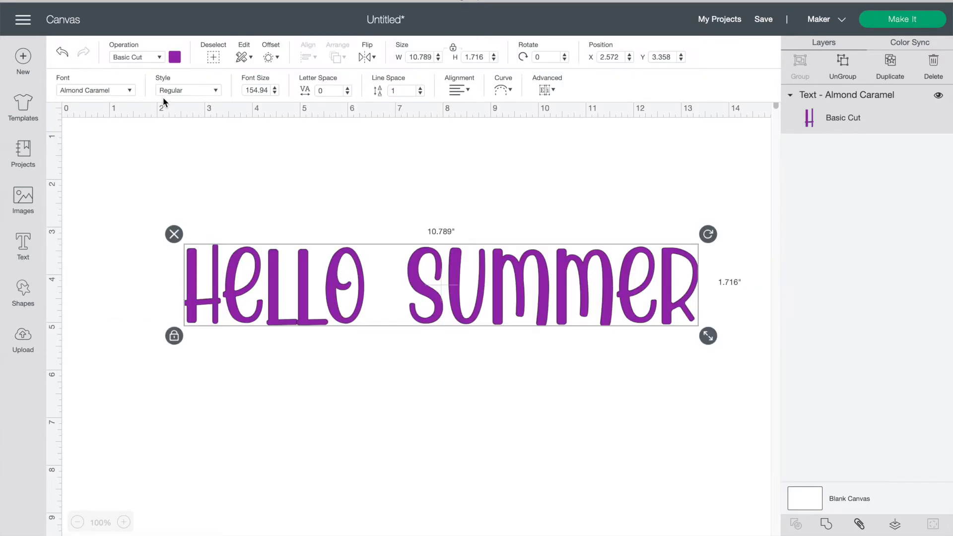
left_click(214, 90)
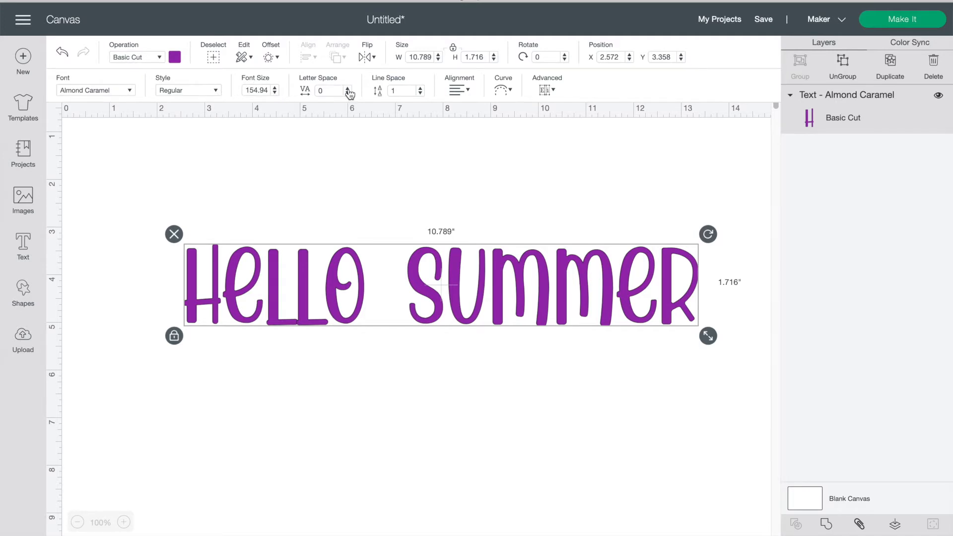
left_click(347, 87)
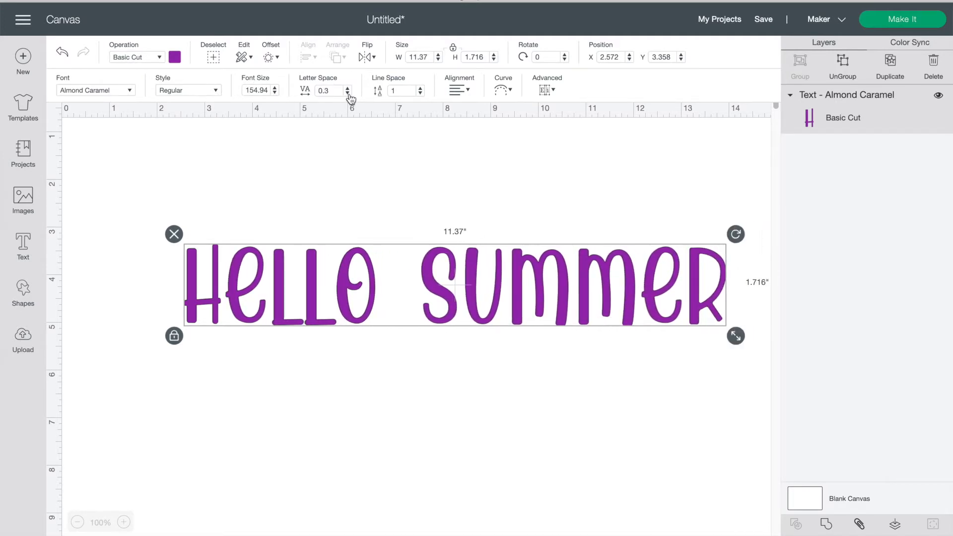
left_click(348, 92)
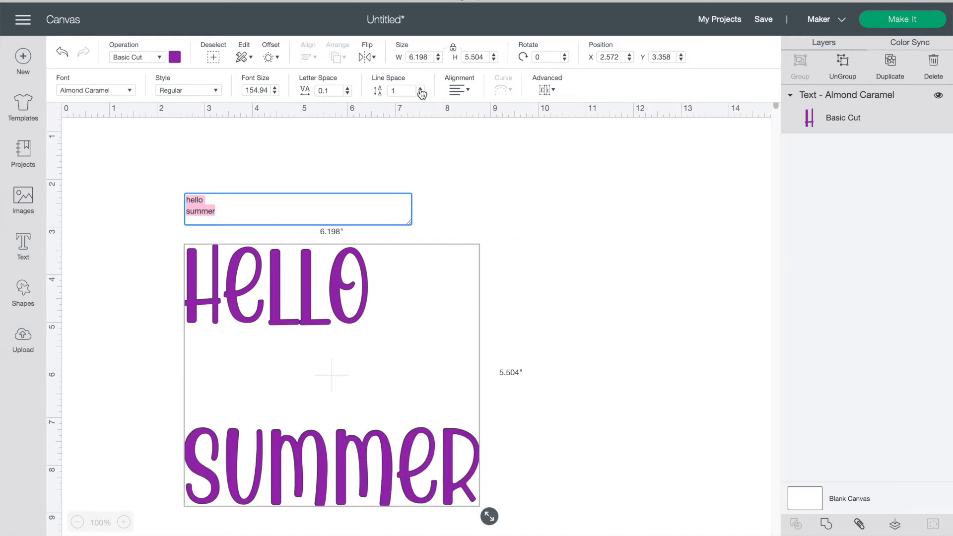
left_click(421, 93)
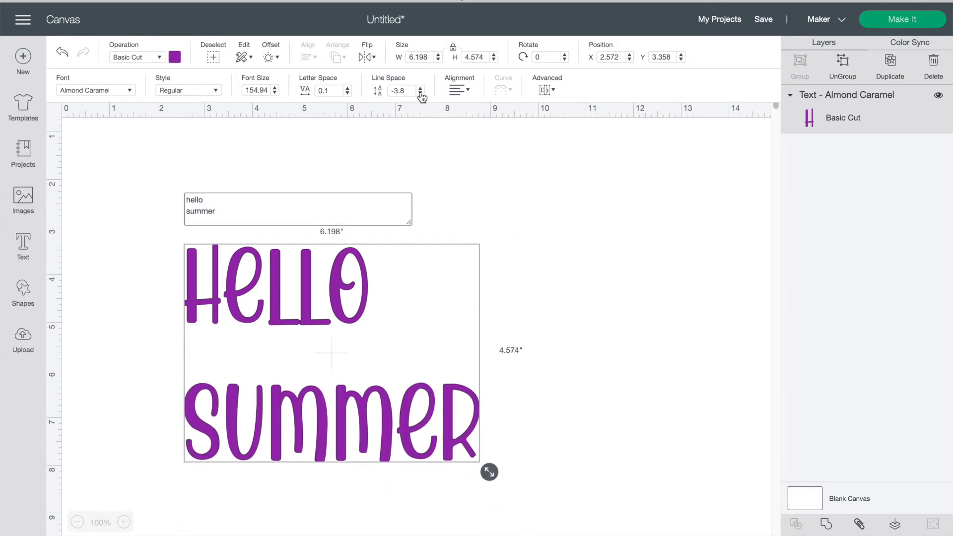
left_click(421, 91)
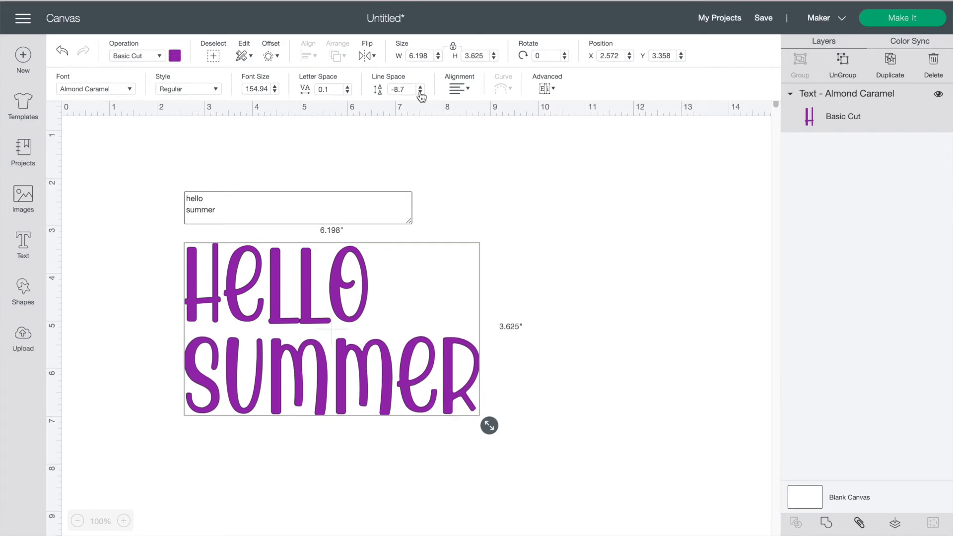
left_click(421, 91)
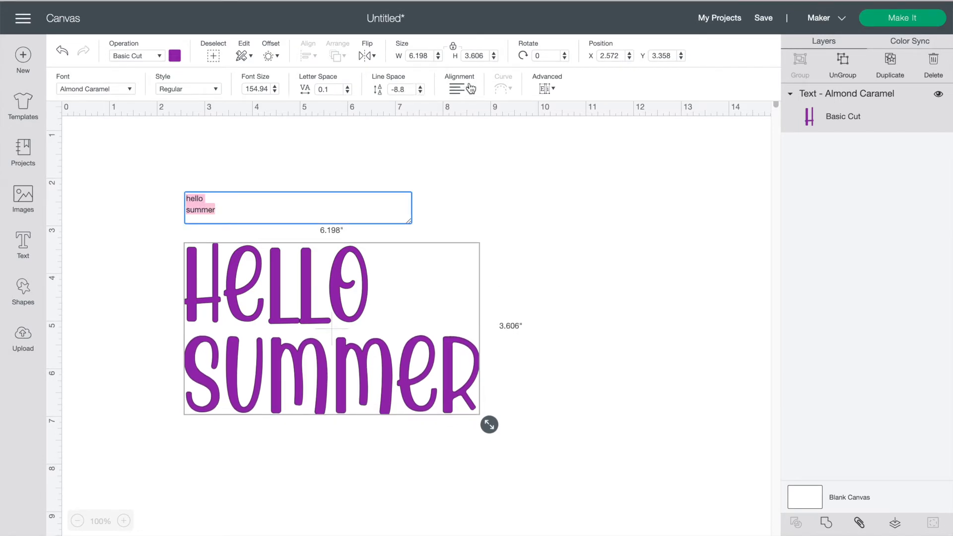
- Centre the two lines and apply a welded offset outline with sharp corners
left_click(452, 88)
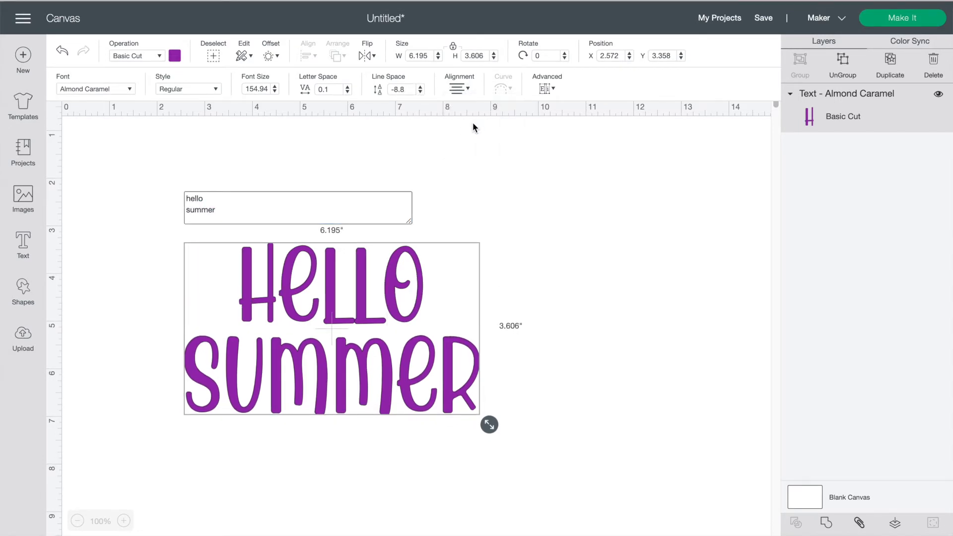
left_click(545, 89)
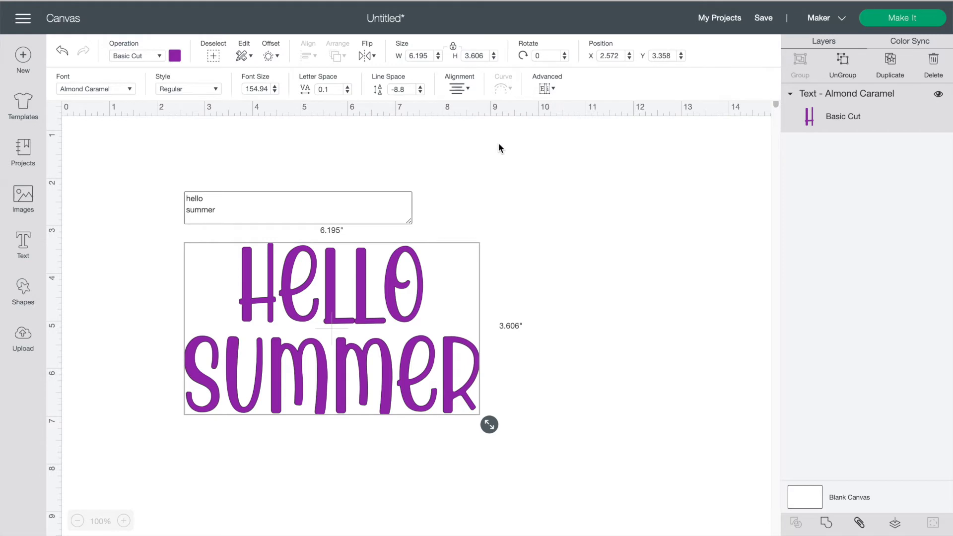
left_click(250, 55)
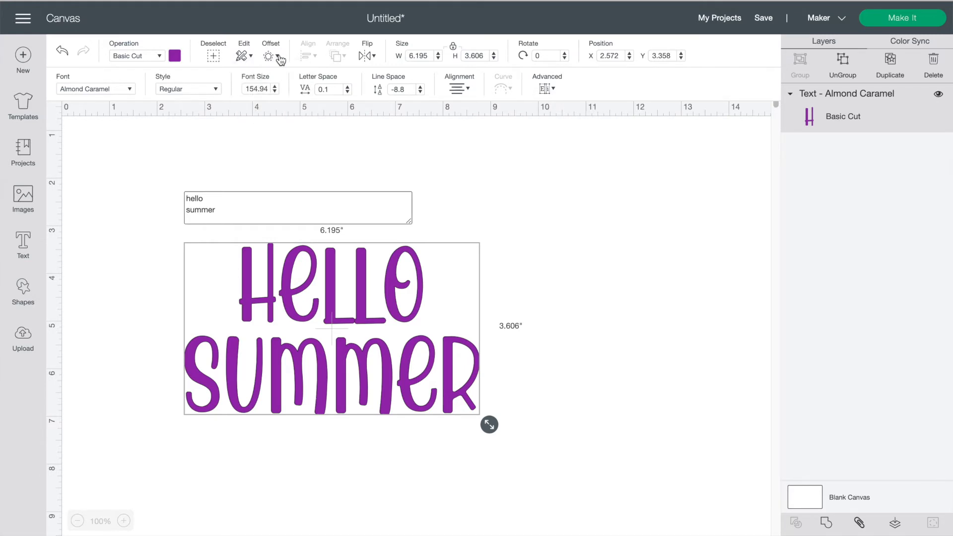
left_click(269, 56)
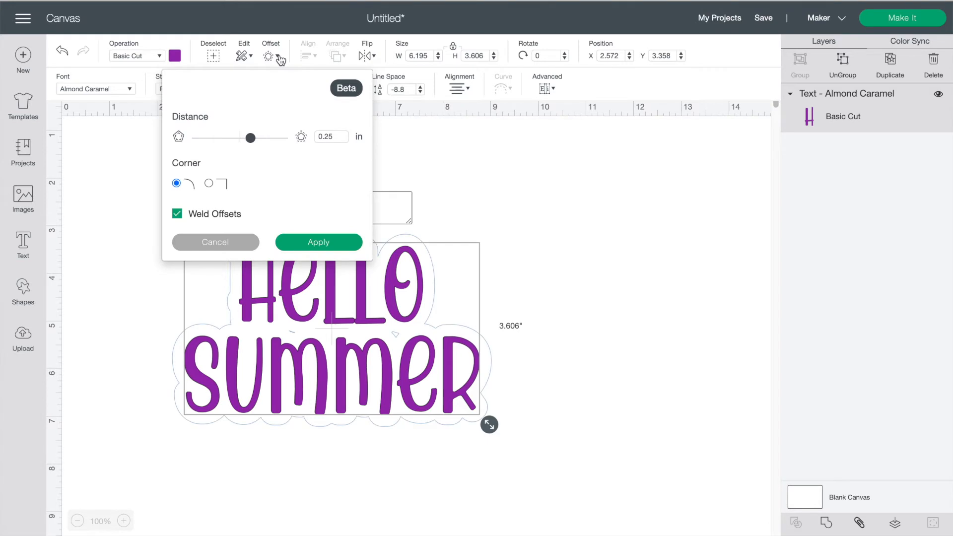
left_click_drag(250, 136, 254, 136)
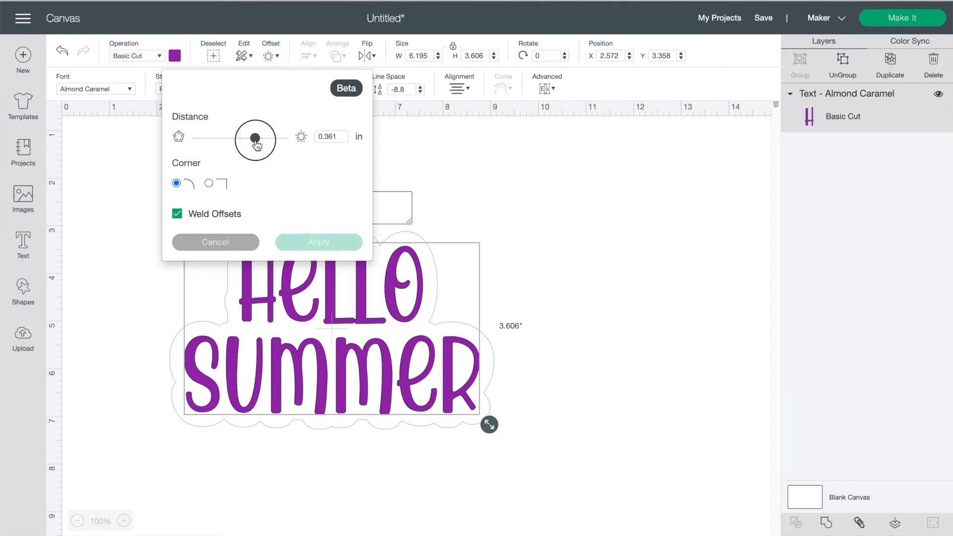
left_click(210, 184)
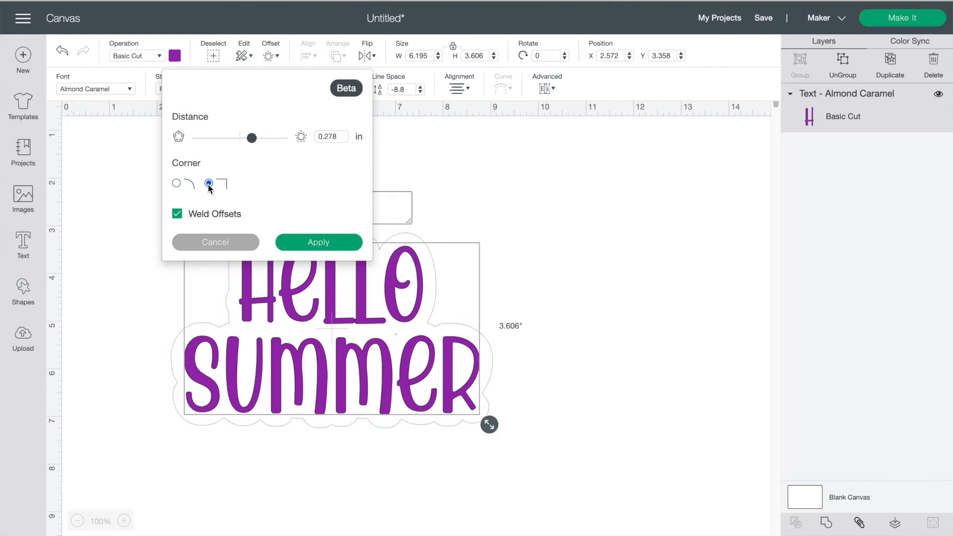
left_click(318, 242)
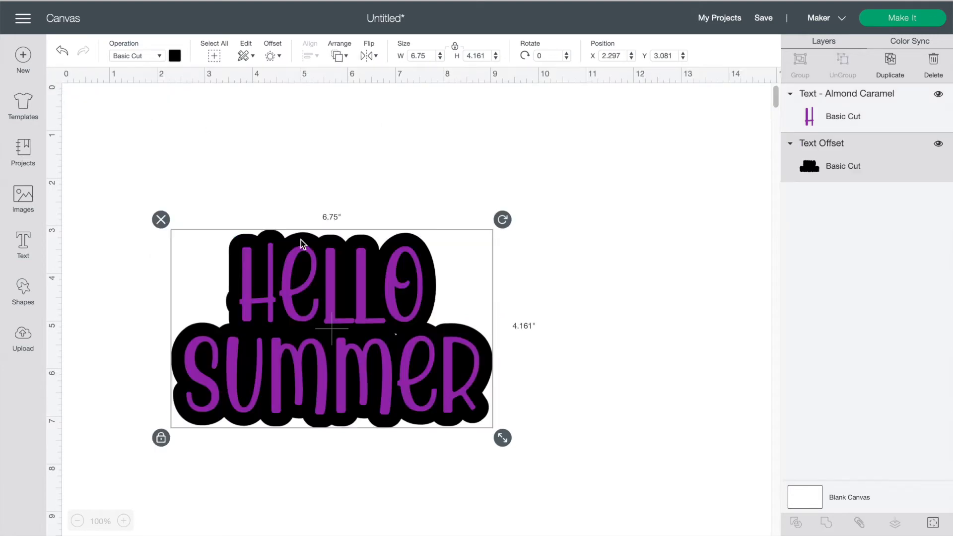
mouse_move(827, 169)
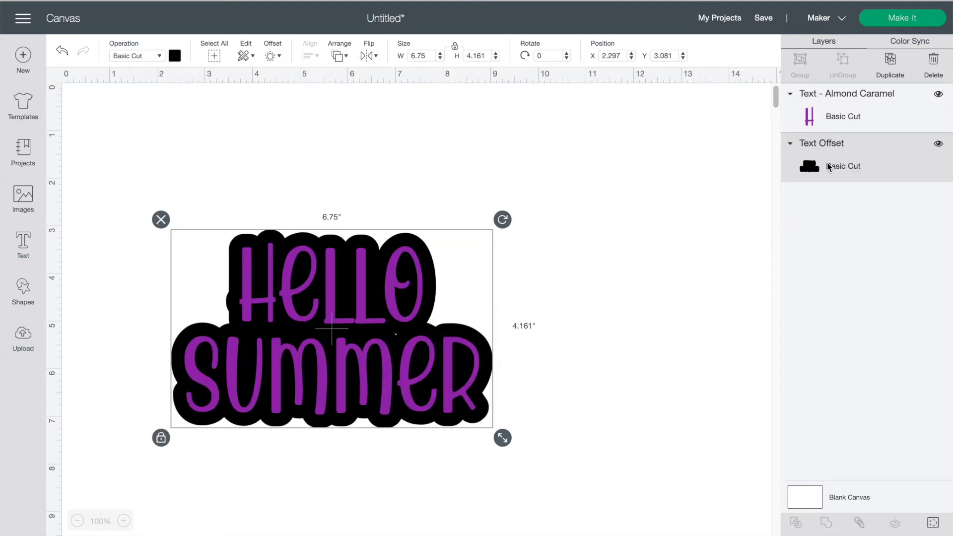
- Colour the text pale yellow and delete the Text Offset layer
left_click(175, 56)
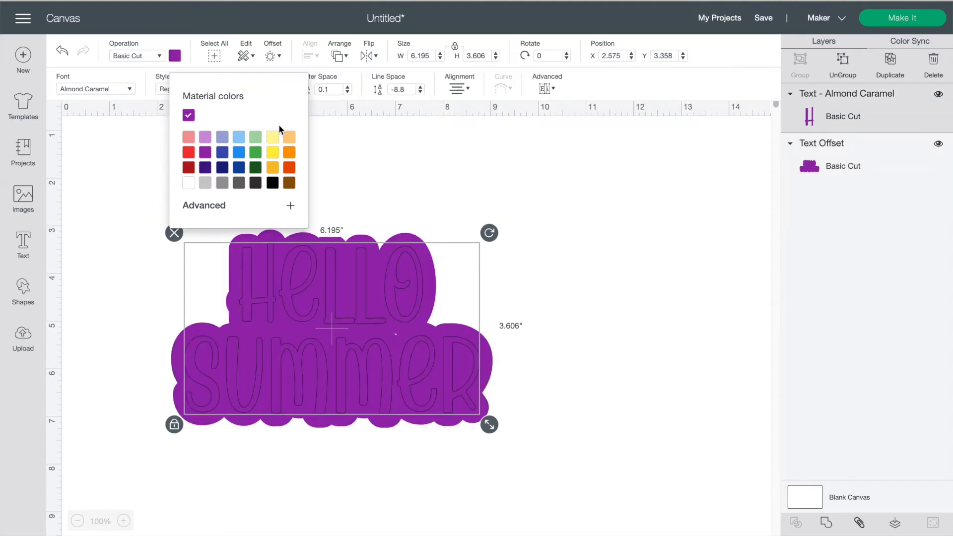
left_click(272, 136)
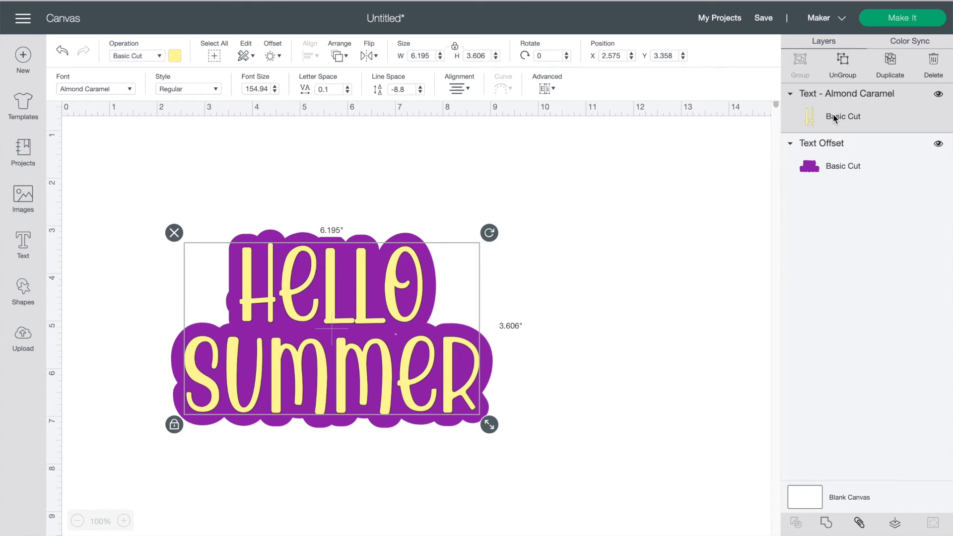
mouse_move(357, 51)
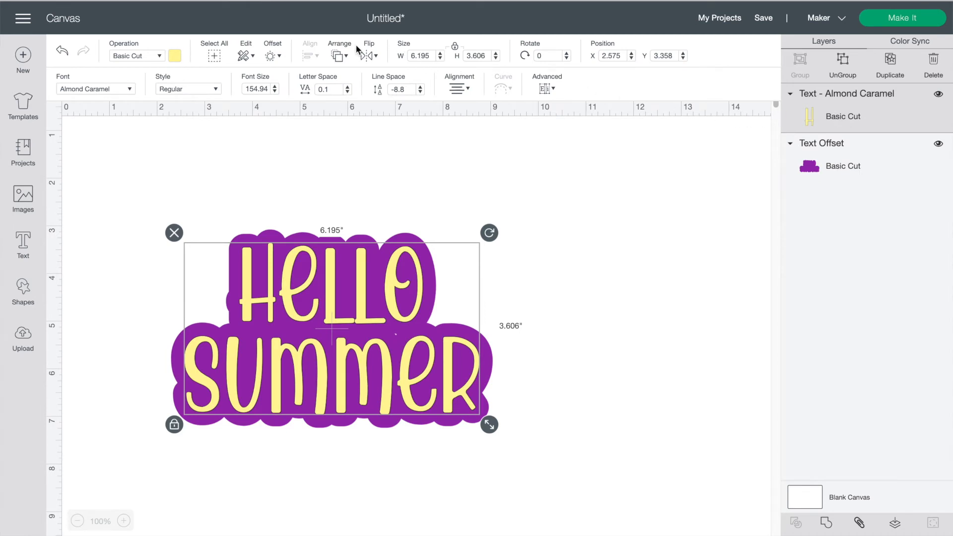
left_click(369, 53)
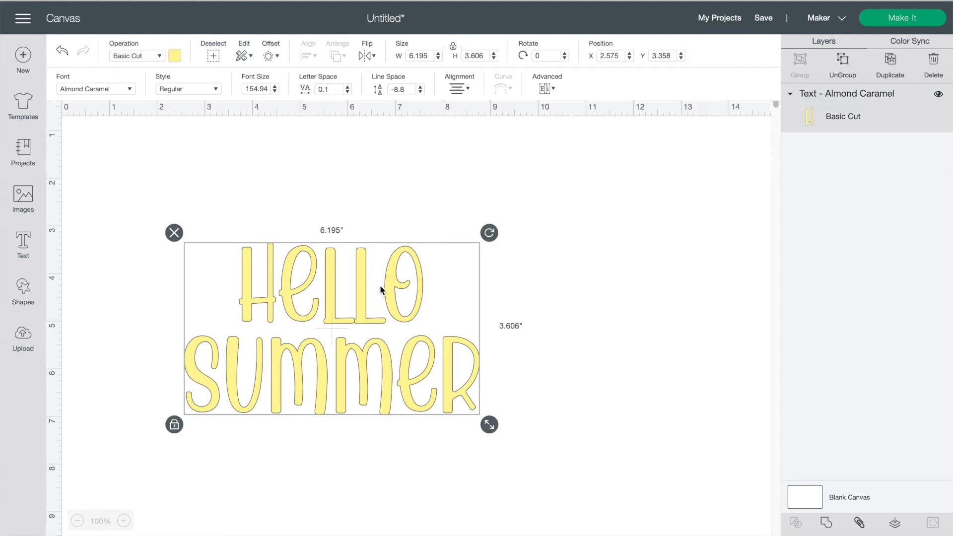
- Make the text dark grey and change its font to Autumn in November
left_click(174, 56)
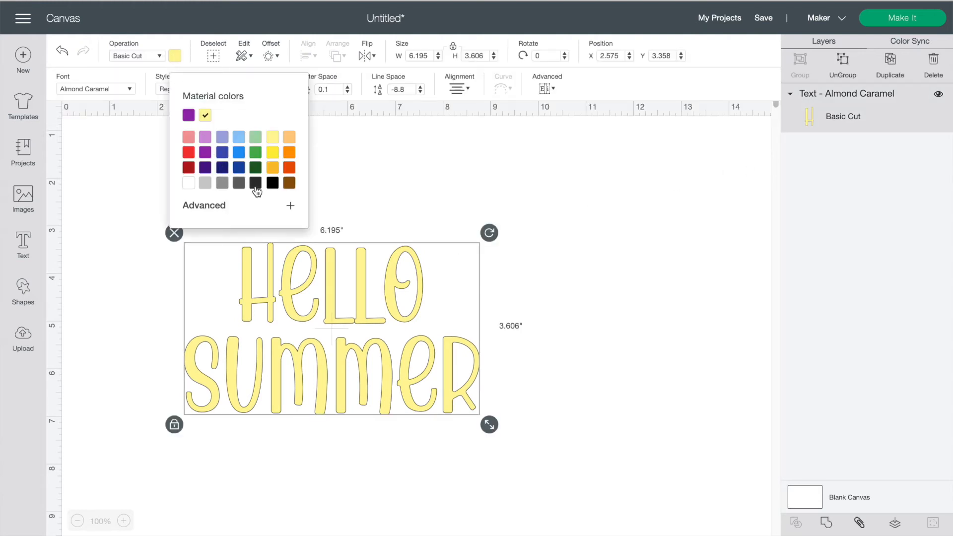
left_click(273, 183)
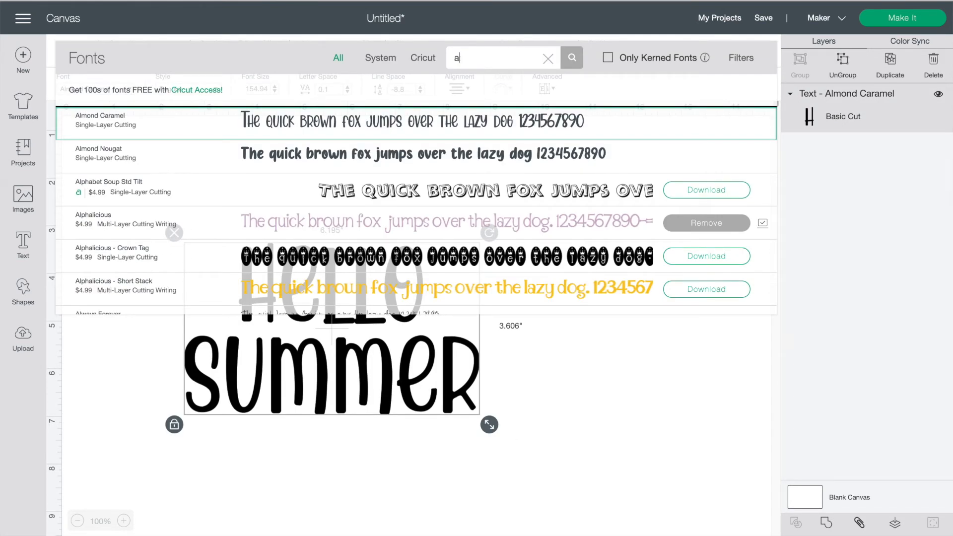
type("autum")
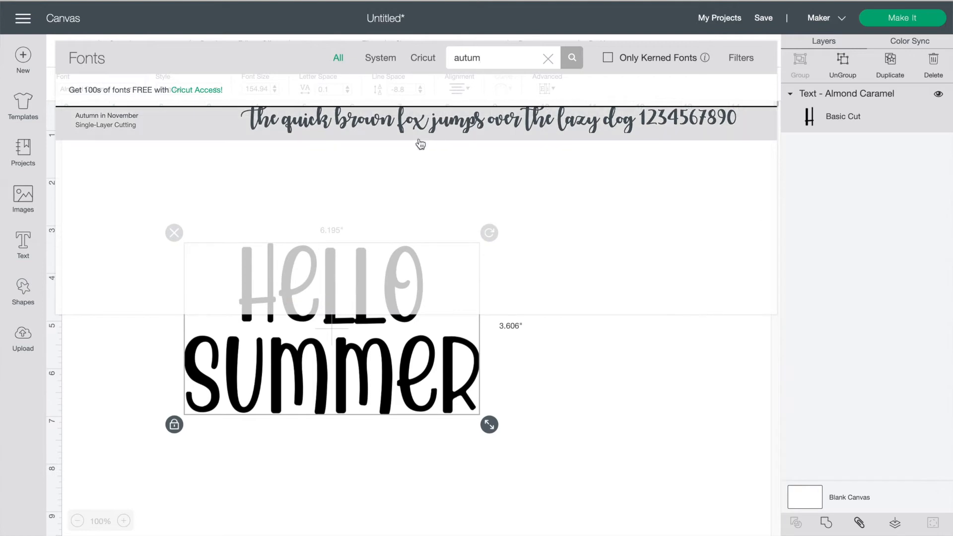
left_click(107, 117)
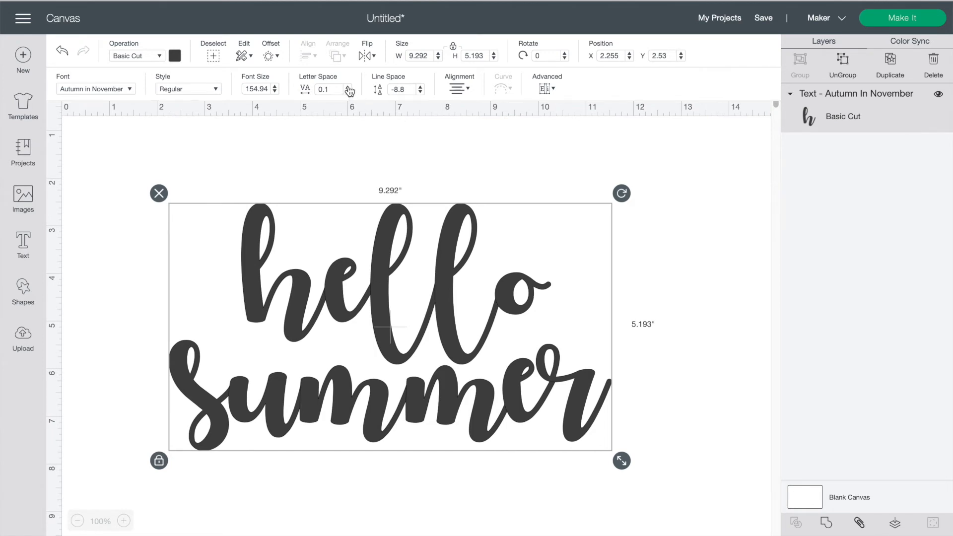
- Adjust letter spacing to 0.1 and ungroup the text into separate letters
left_click(347, 85)
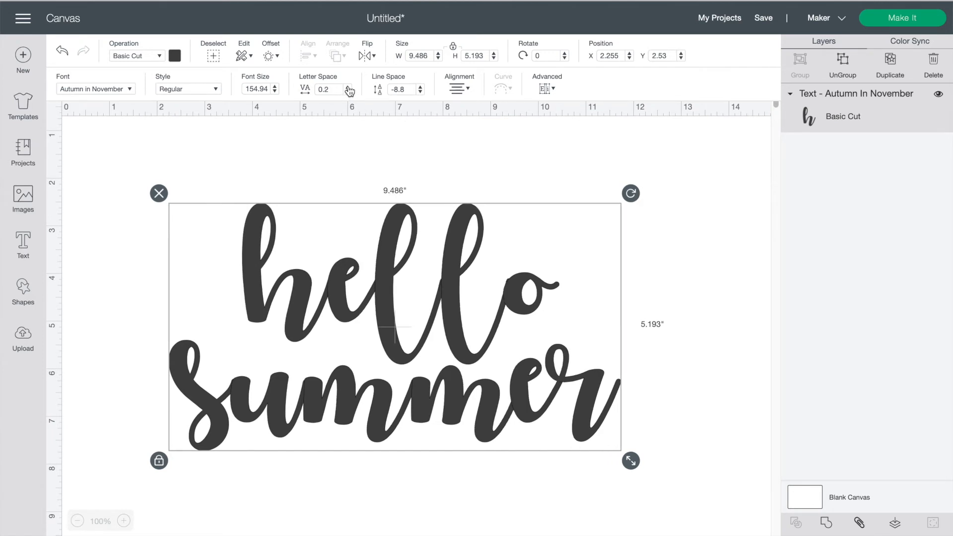
left_click(349, 85)
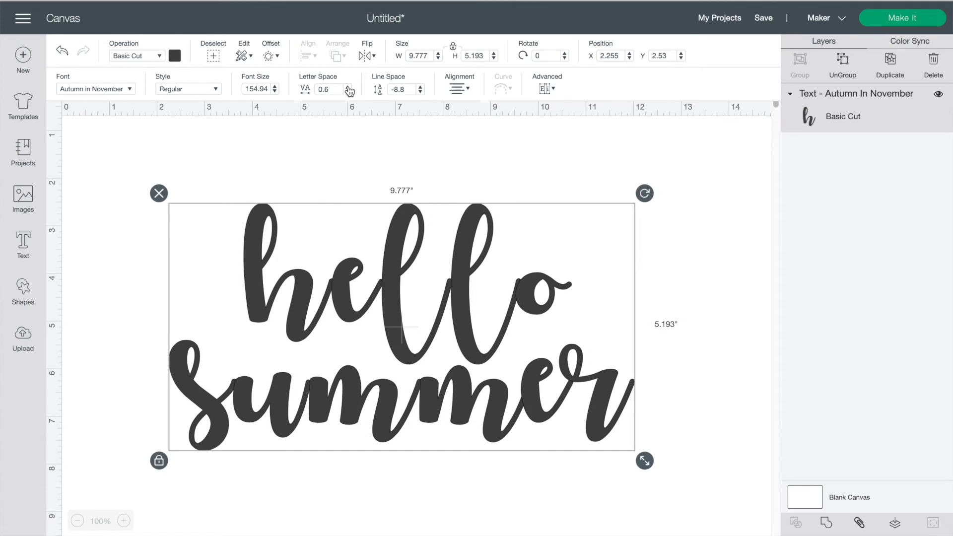
left_click(346, 86)
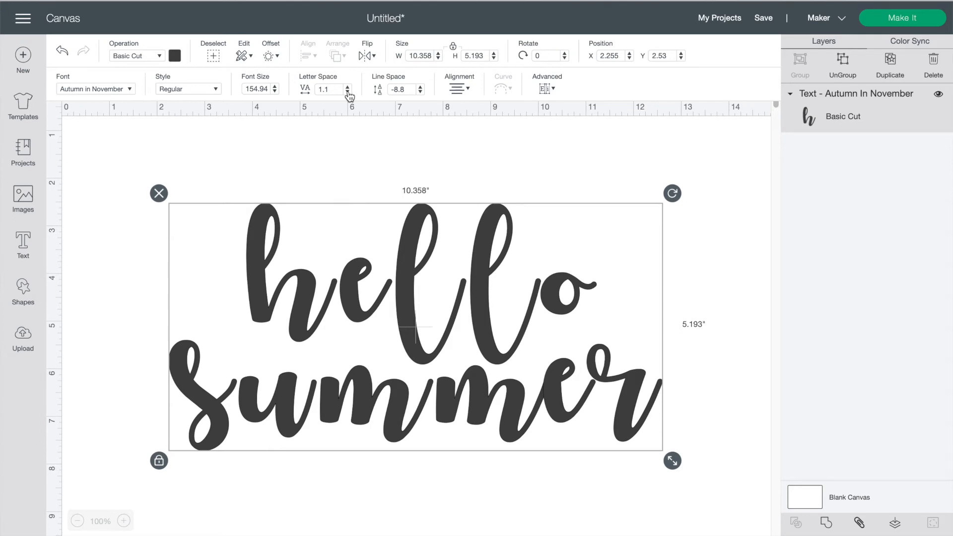
left_click(347, 91)
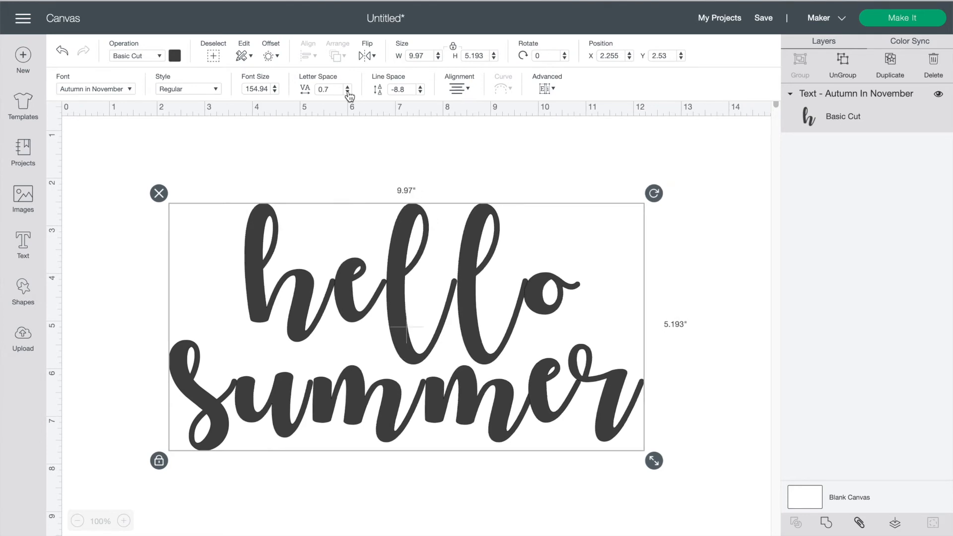
left_click(347, 92)
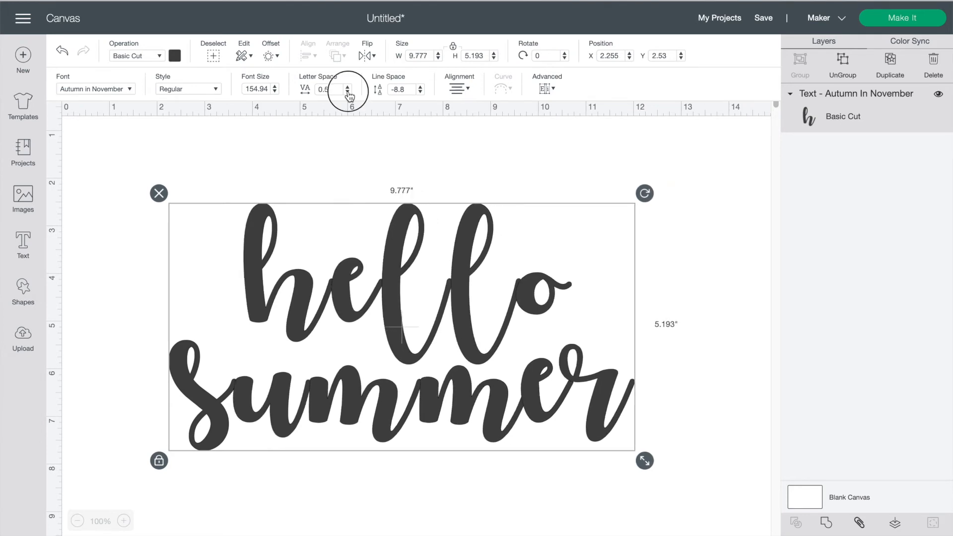
left_click(347, 92)
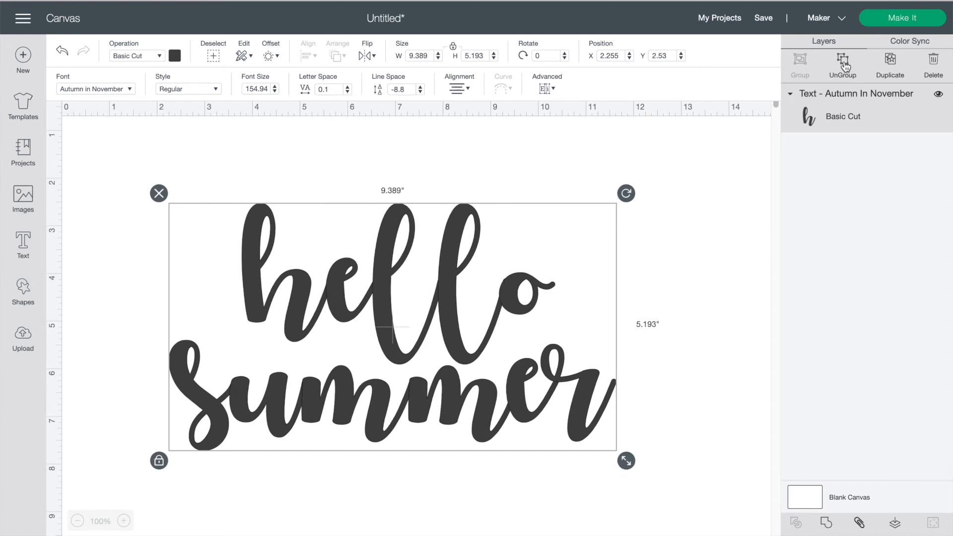
left_click(842, 63)
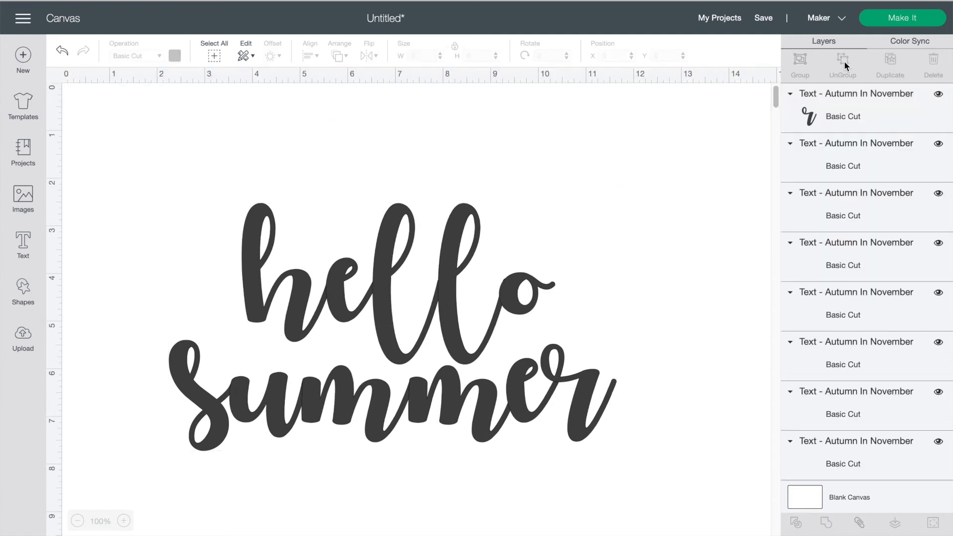
- Make all the letters yellow and check them on the mat preview
left_click(842, 60)
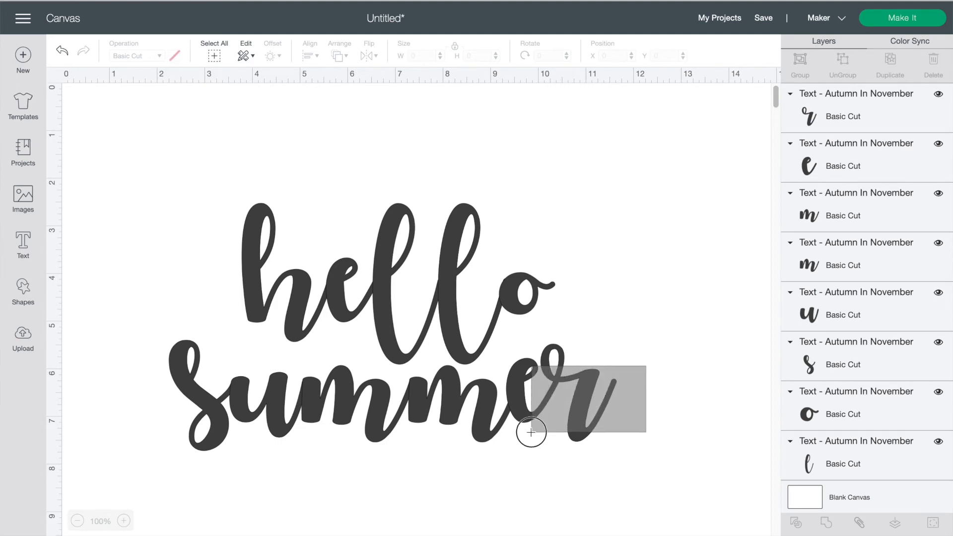
left_click(530, 432)
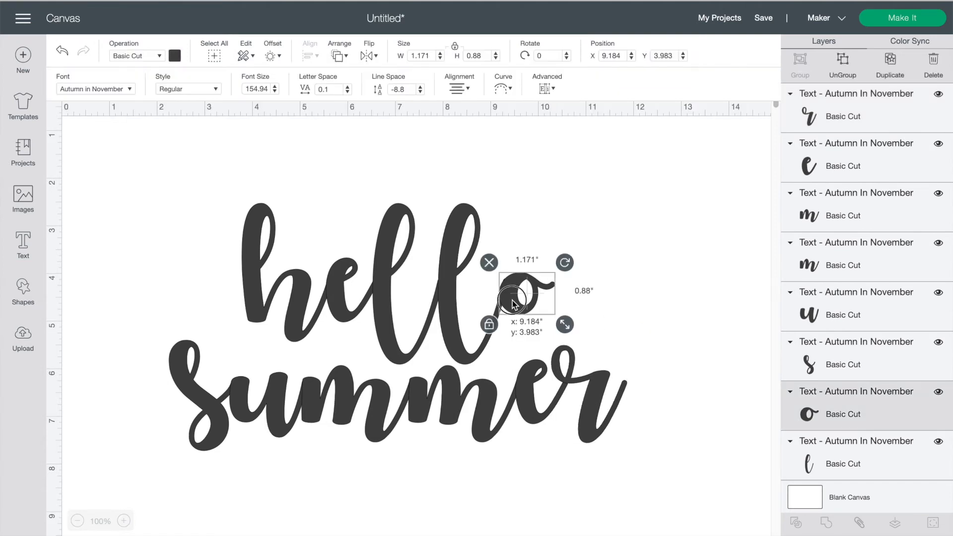
left_click(174, 56)
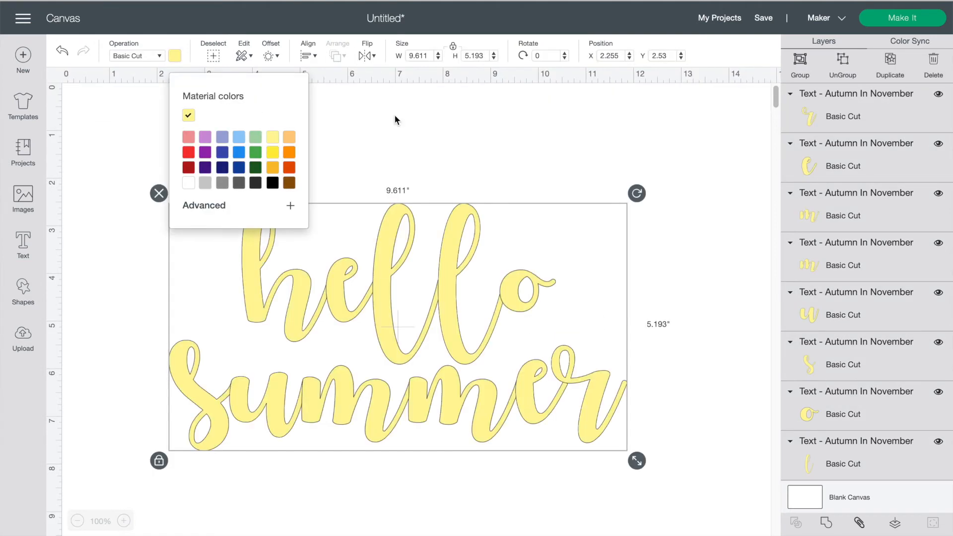
left_click(902, 17)
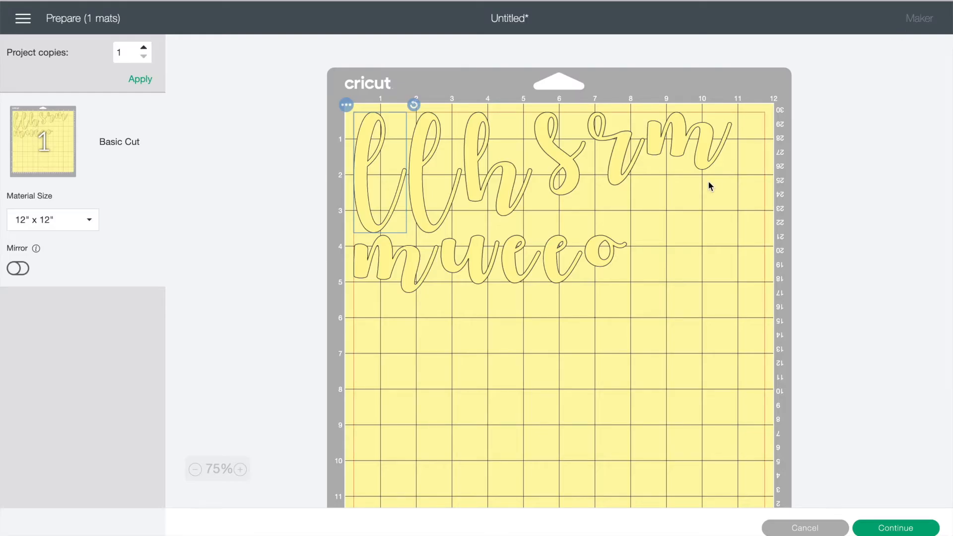
mouse_move(599, 267)
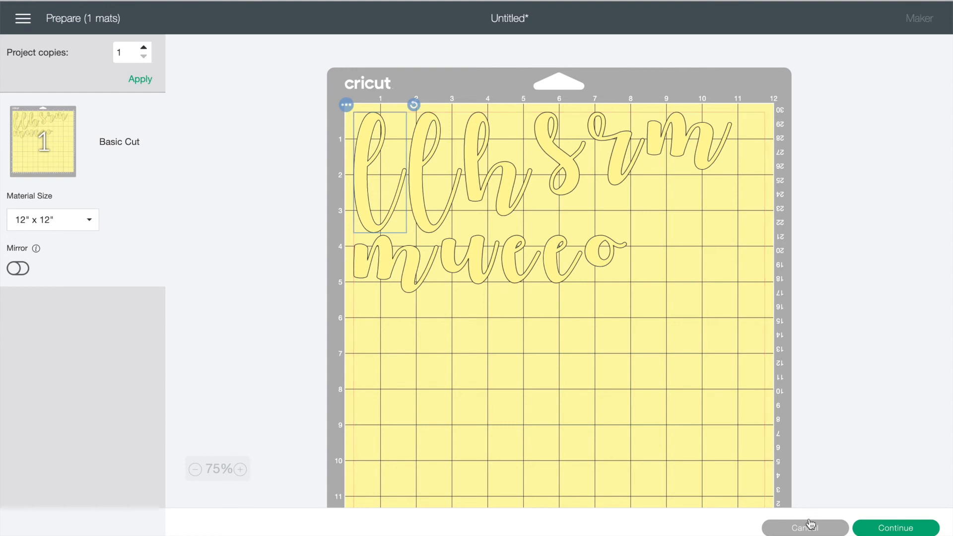
left_click(804, 527)
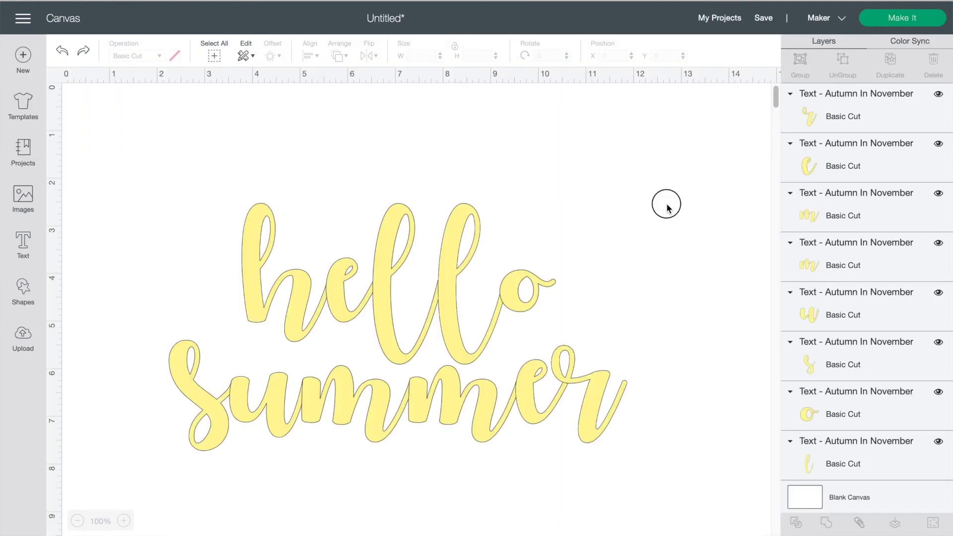
- Select all letters, attach and weld them, checking each result on the mat preview
left_click(395, 329)
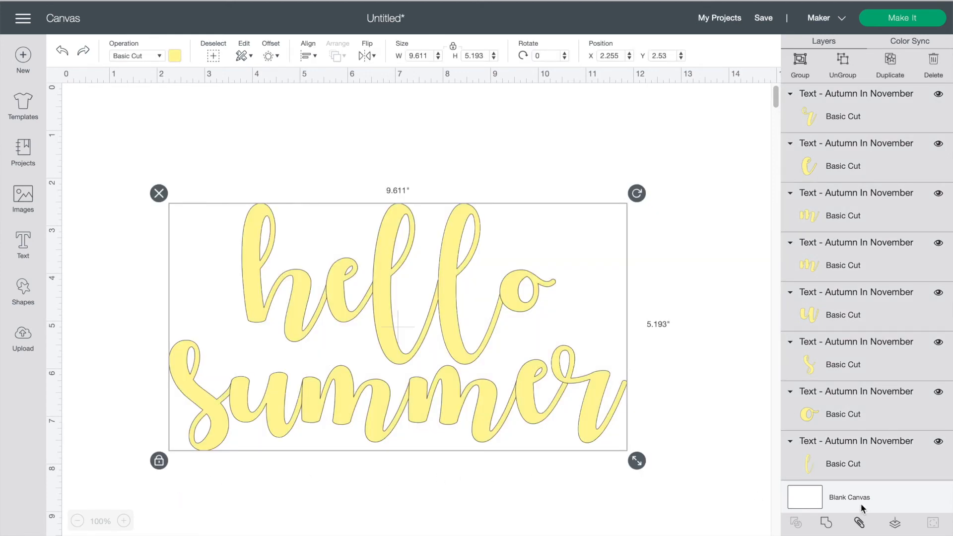
left_click(860, 523)
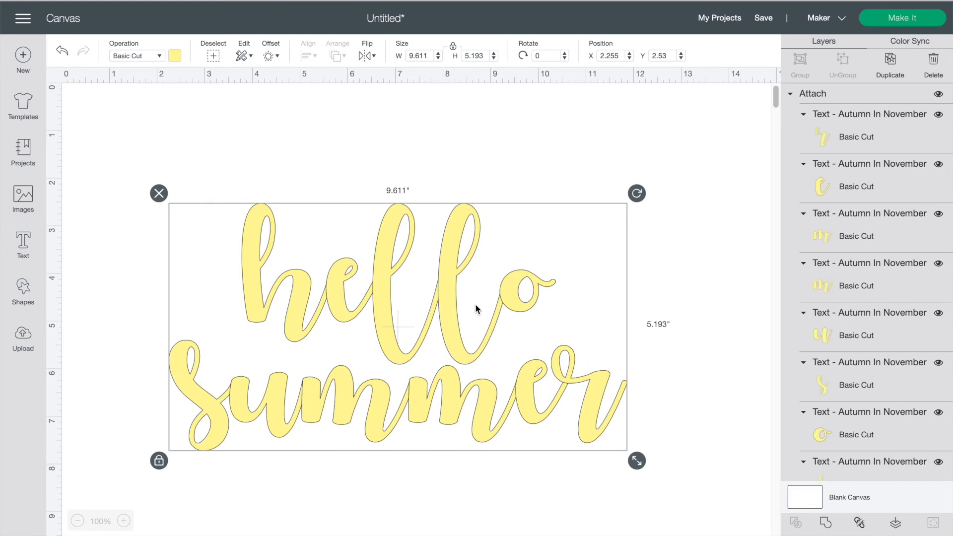
mouse_move(381, 287)
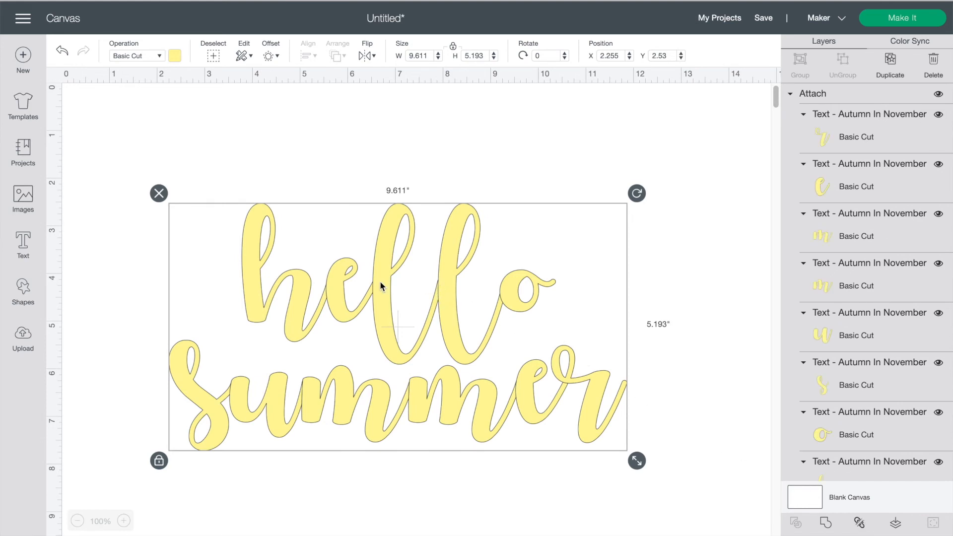
mouse_move(861, 41)
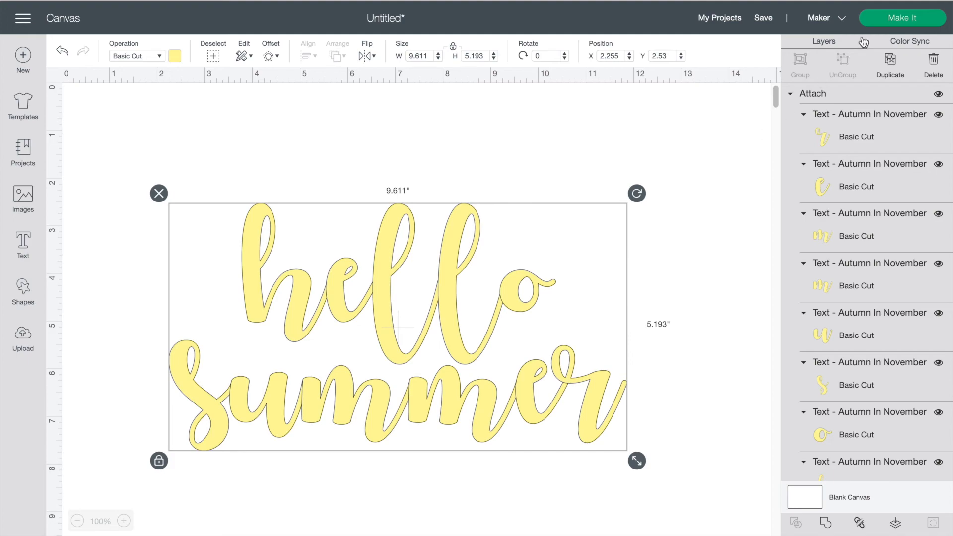
left_click(902, 18)
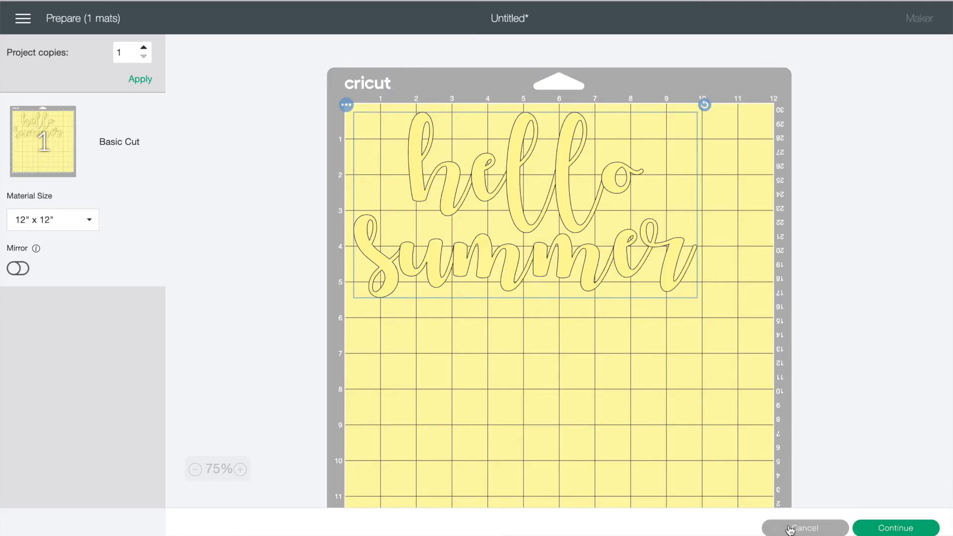
left_click(805, 527)
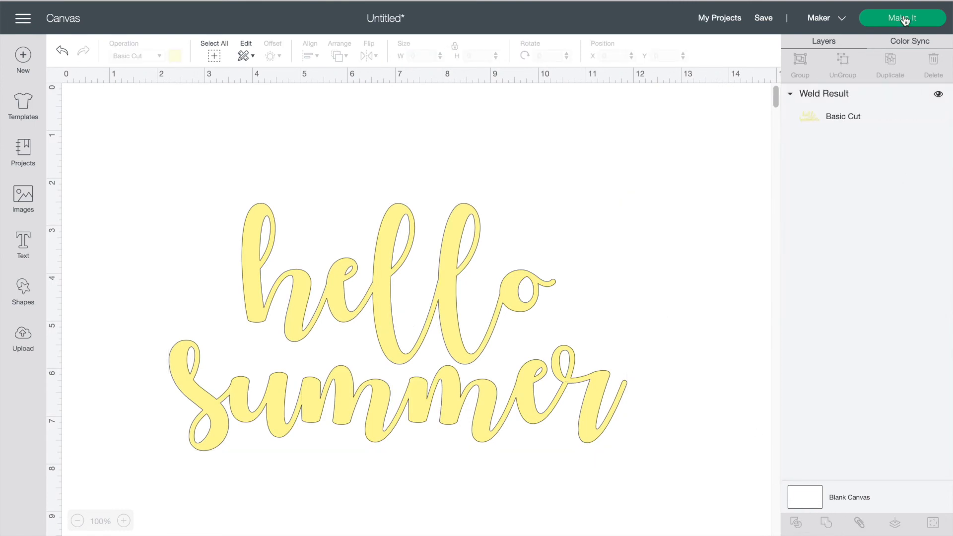
left_click(902, 18)
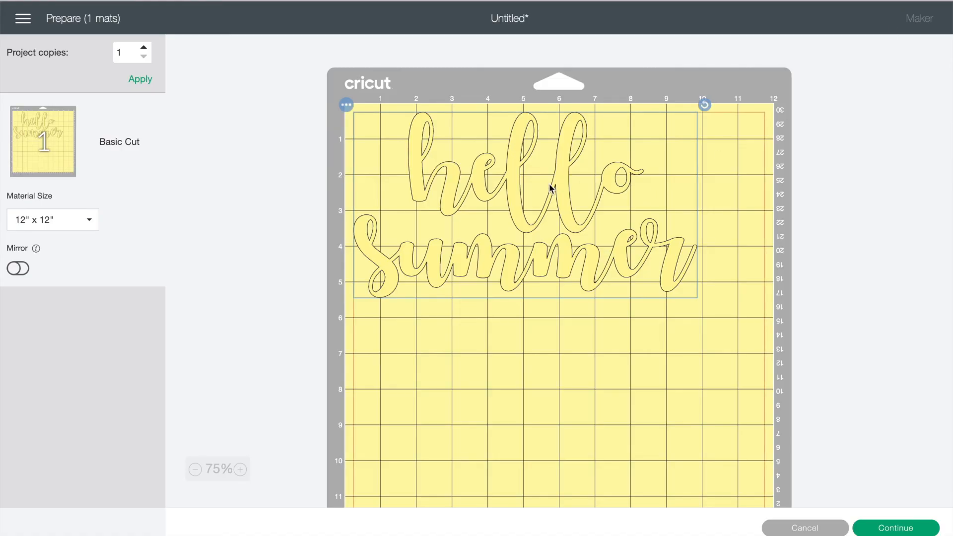
mouse_move(738, 291)
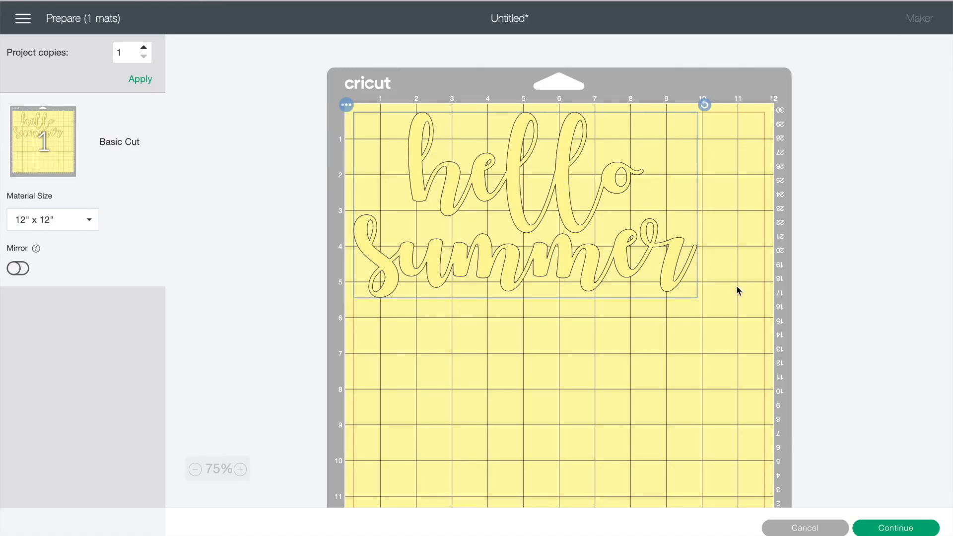
mouse_move(805, 527)
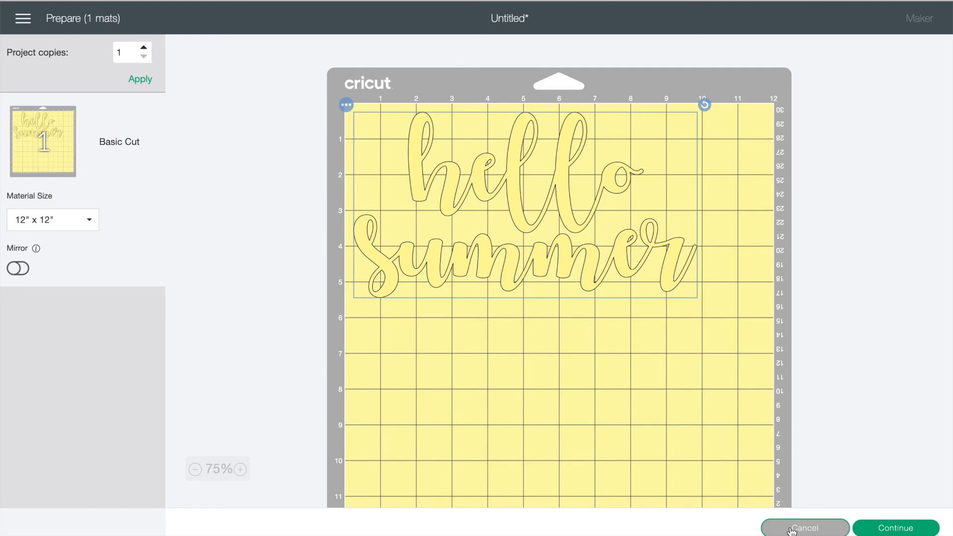
left_click(804, 526)
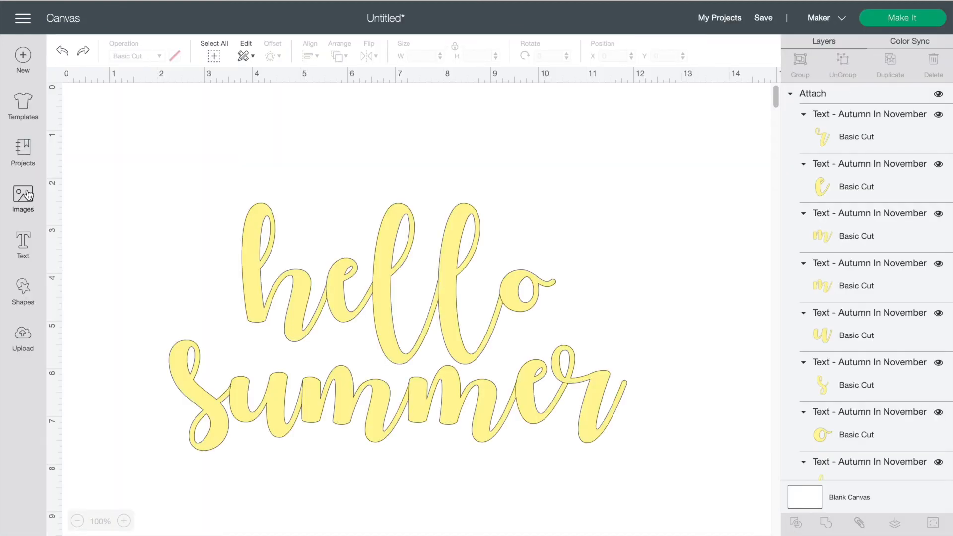
- Insert the ring sun image, colour its ring yellow and place it against the 'h'
left_click(23, 194)
type("sun")
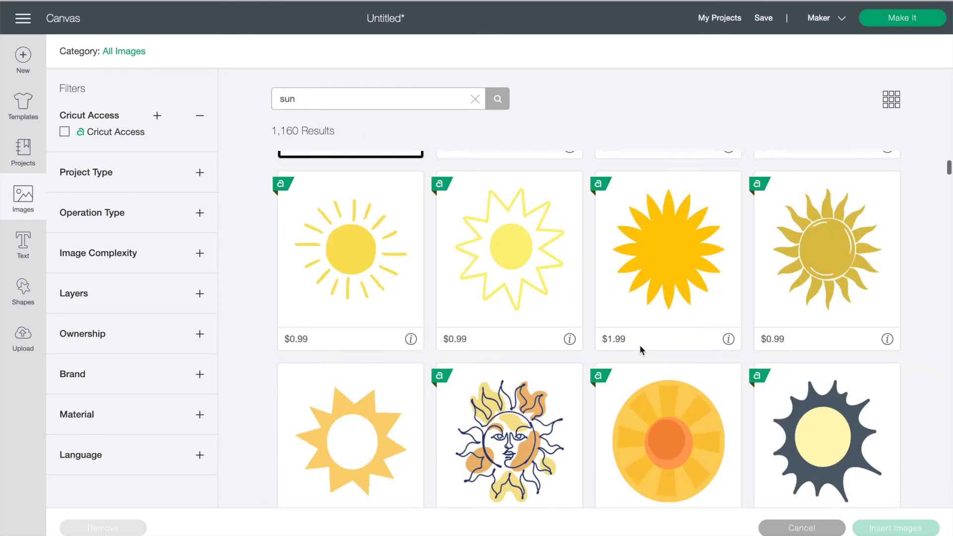
left_click(893, 527)
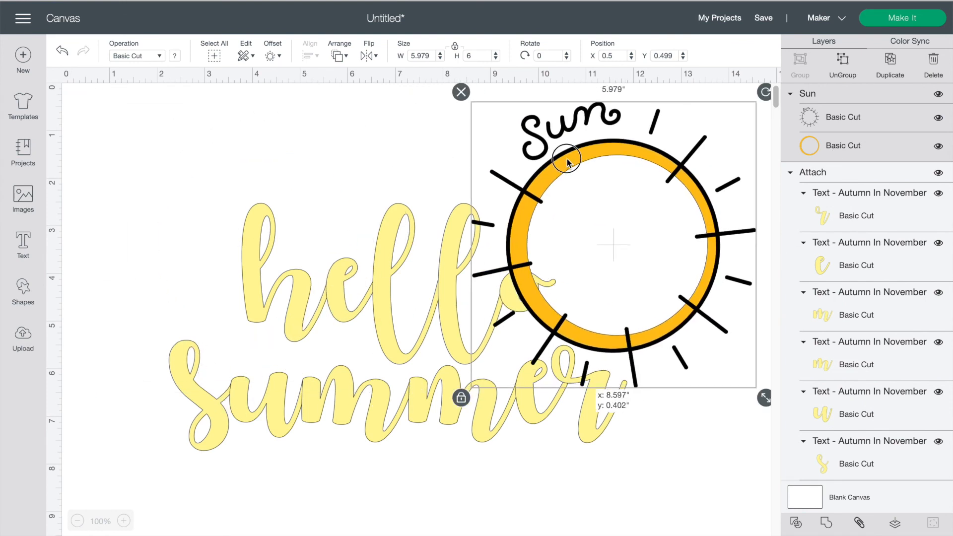
left_click(174, 55)
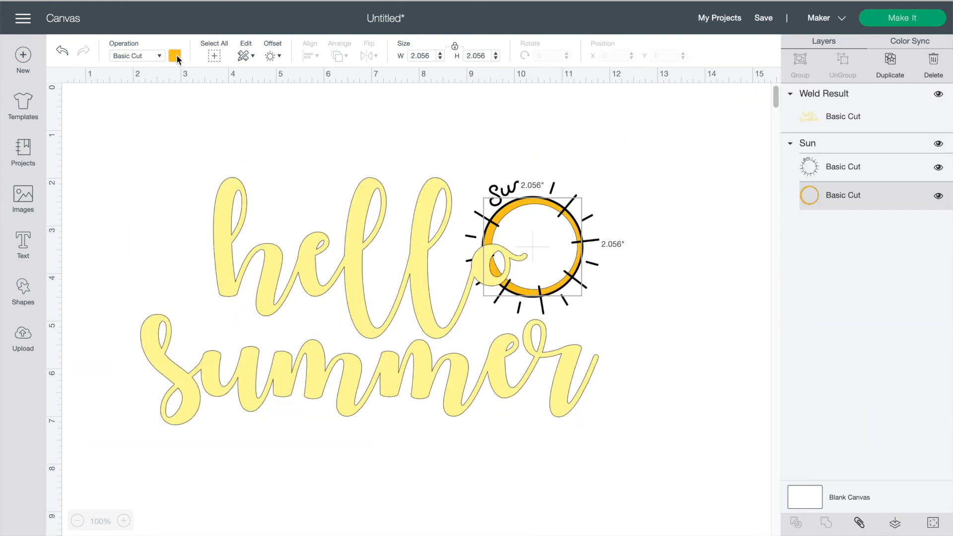
left_click(176, 55)
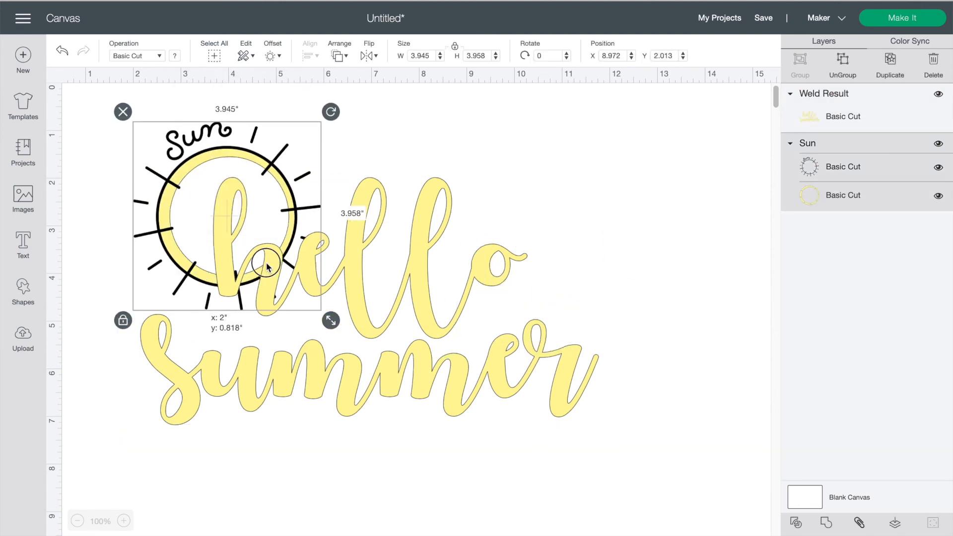
left_click(686, 247)
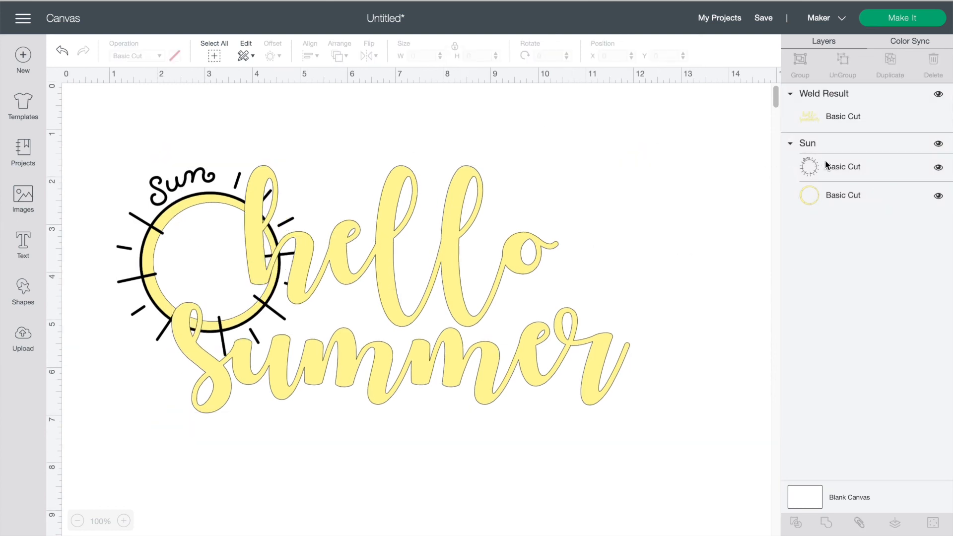
- Hide the 'Sun' lettering contour and tuck the rotated sun behind the 'h'
left_click(844, 167)
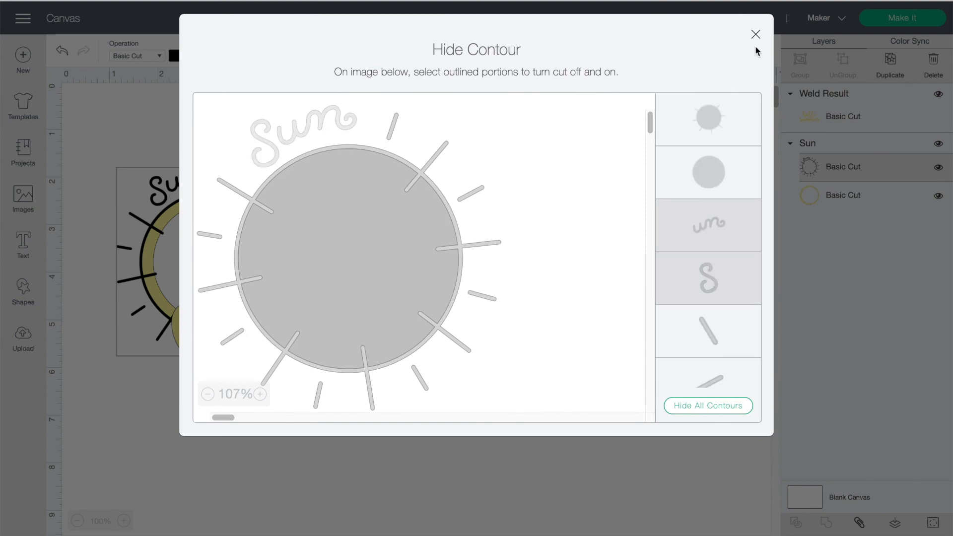
left_click(755, 34)
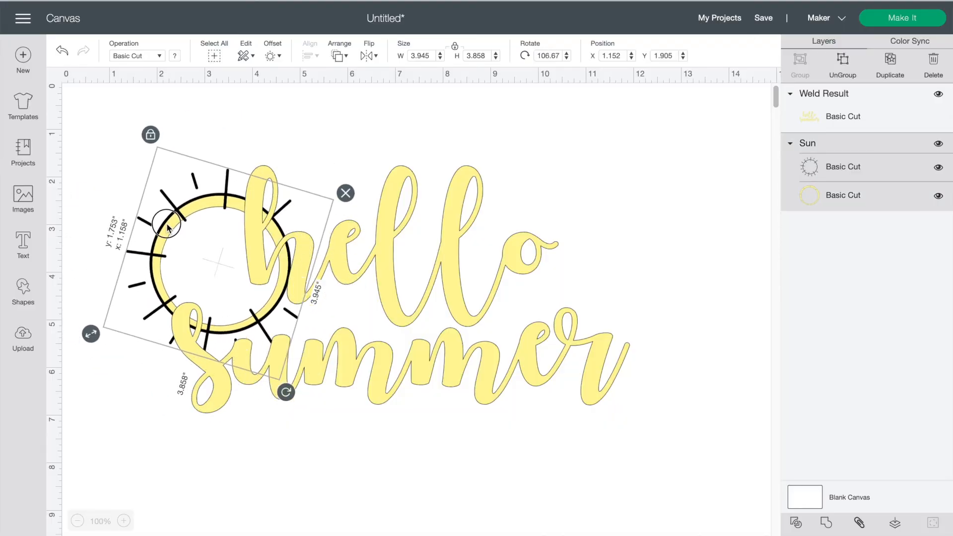
left_click(121, 266)
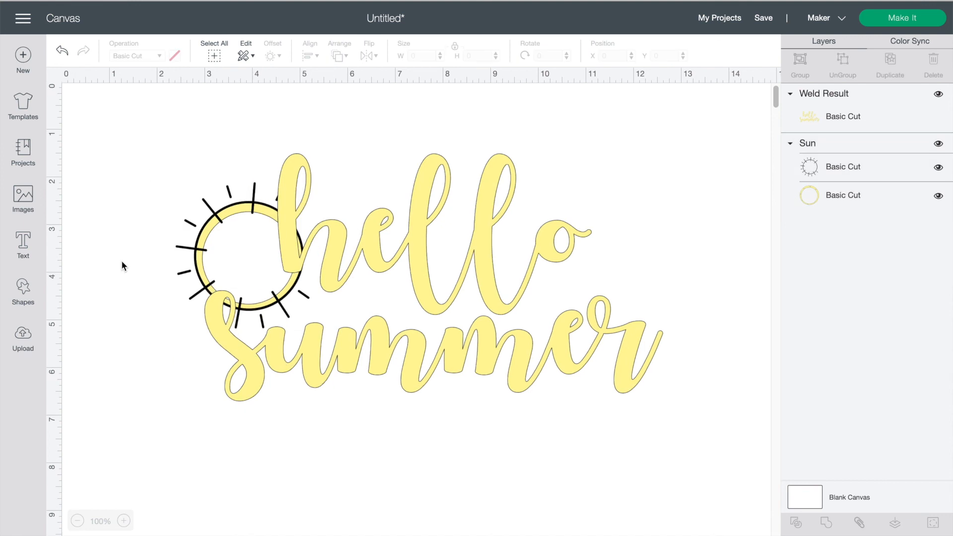